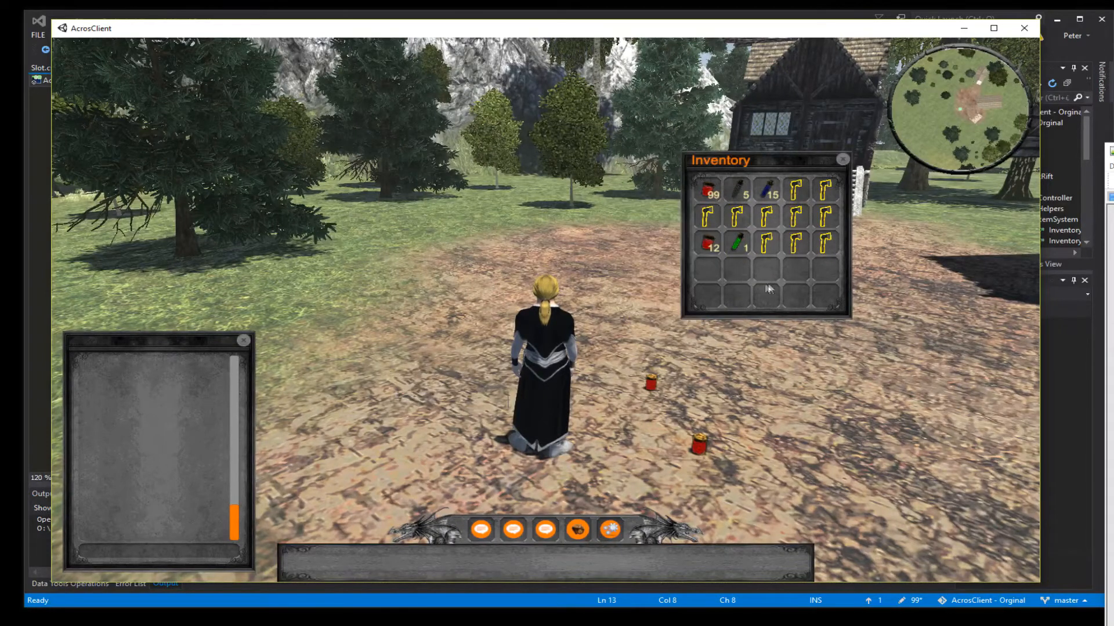
mouse_move(706, 249)
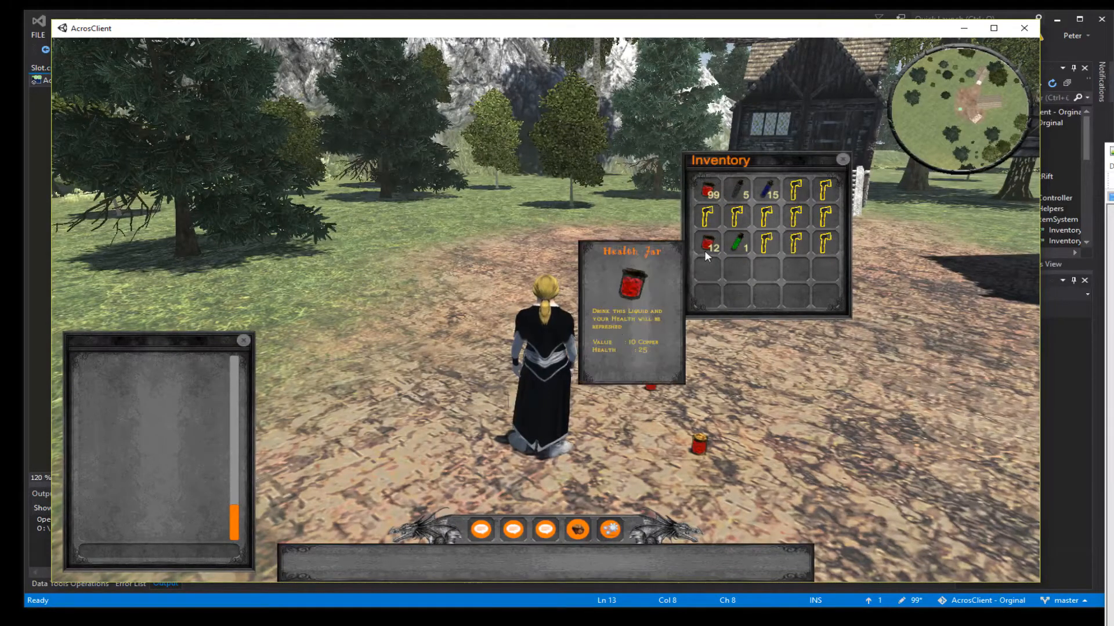
mouse_move(736, 241)
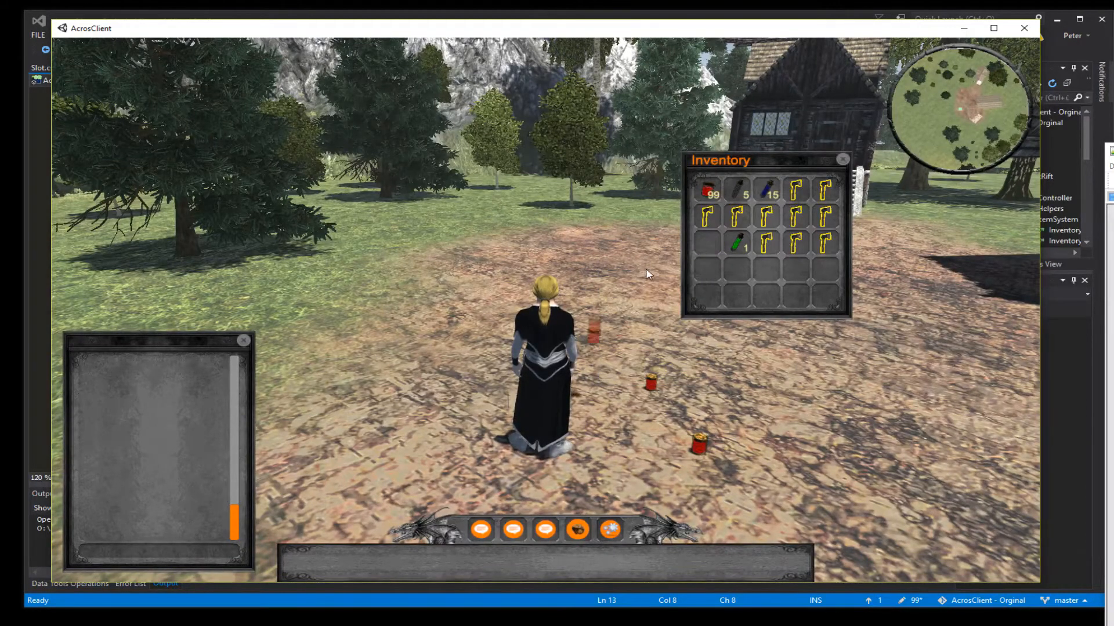
mouse_move(706, 244)
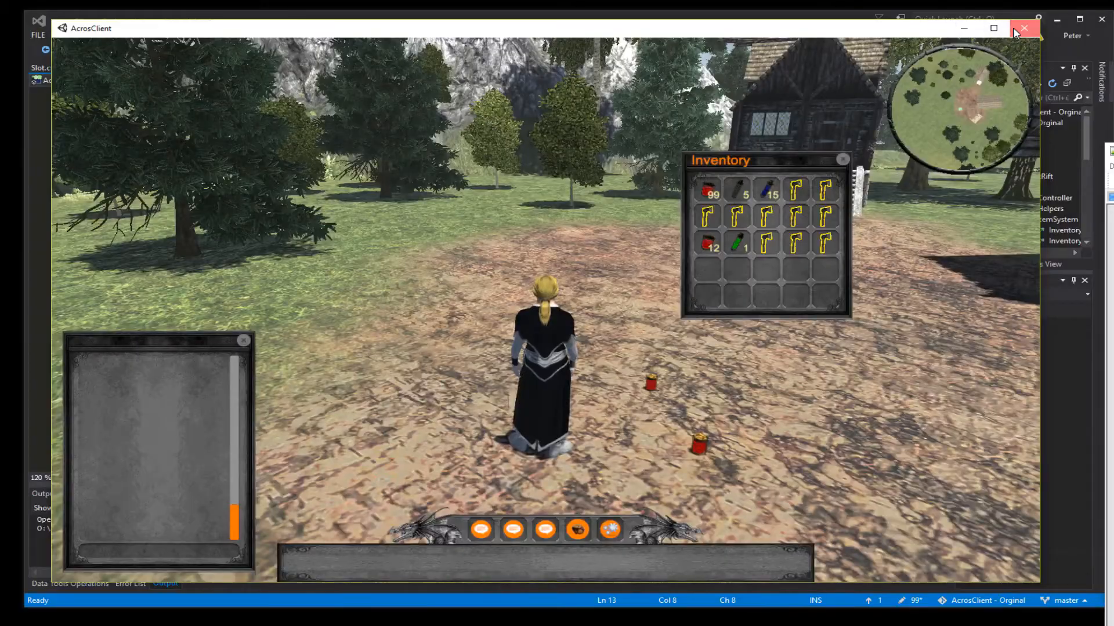
Close the running game build and select the Canvas's Groundscreen-hastobefirst child in the Hierarchy
click(1023, 28)
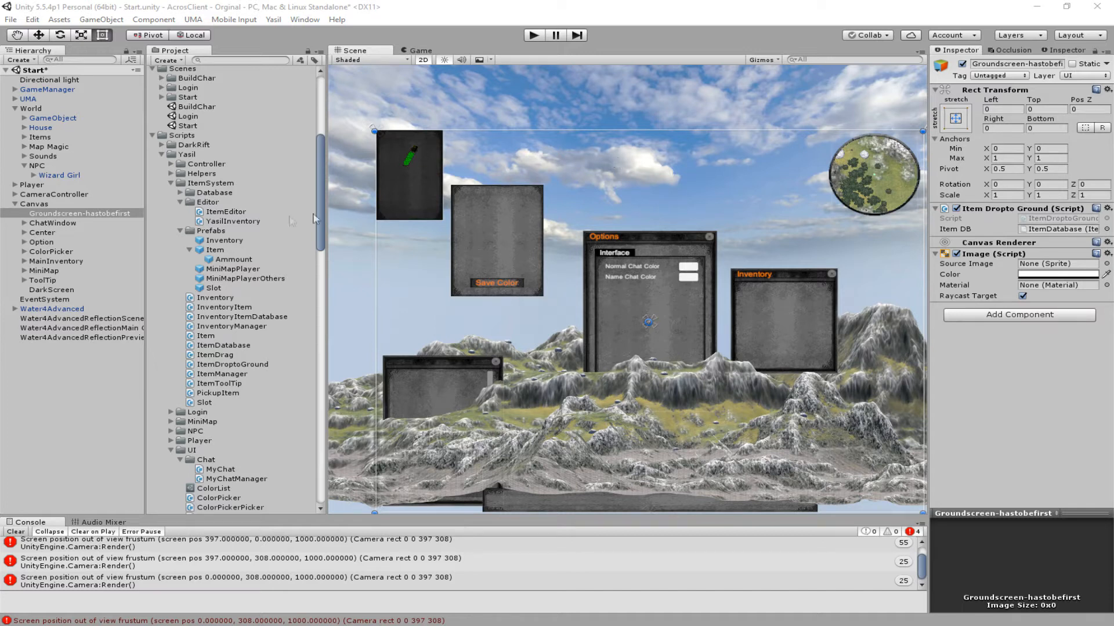
click(35, 204)
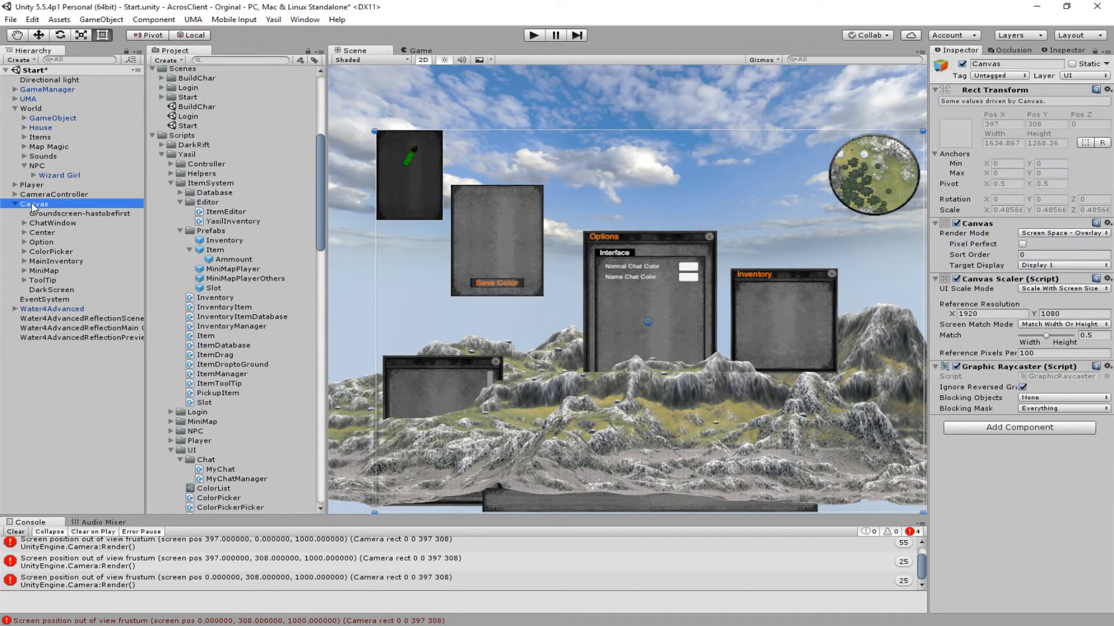
right_click(33, 205)
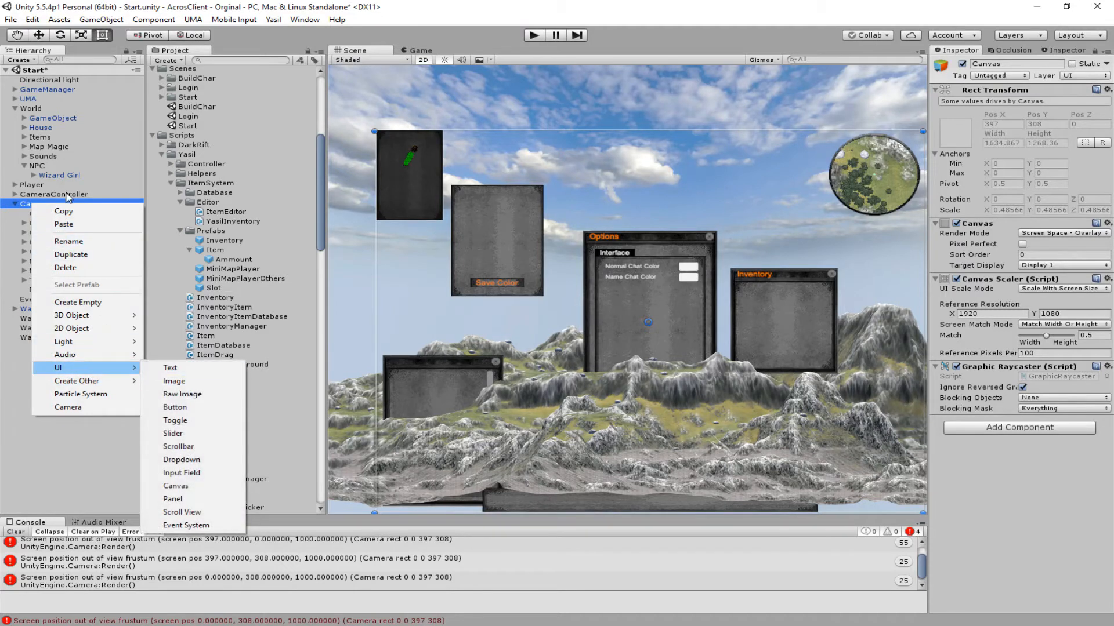
click(174, 381)
text(Groundscreen-hastobefirst)
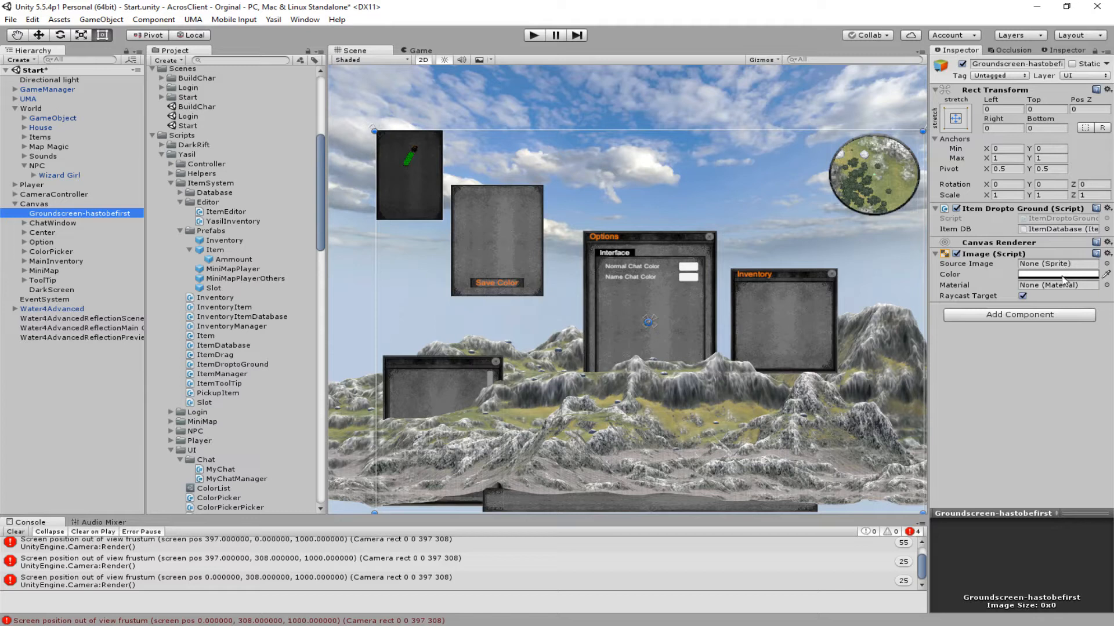
Set the Groundscreen-hastobefirst image colour to white with alpha 0 via the colour picker
click(1057, 273)
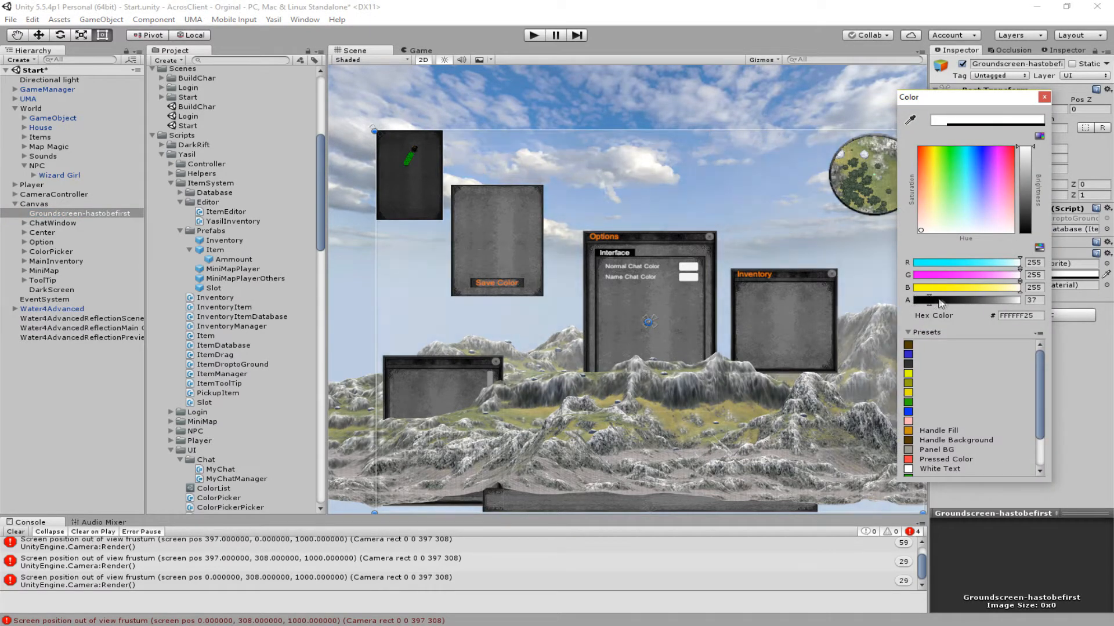
drag(941, 299, 963, 300)
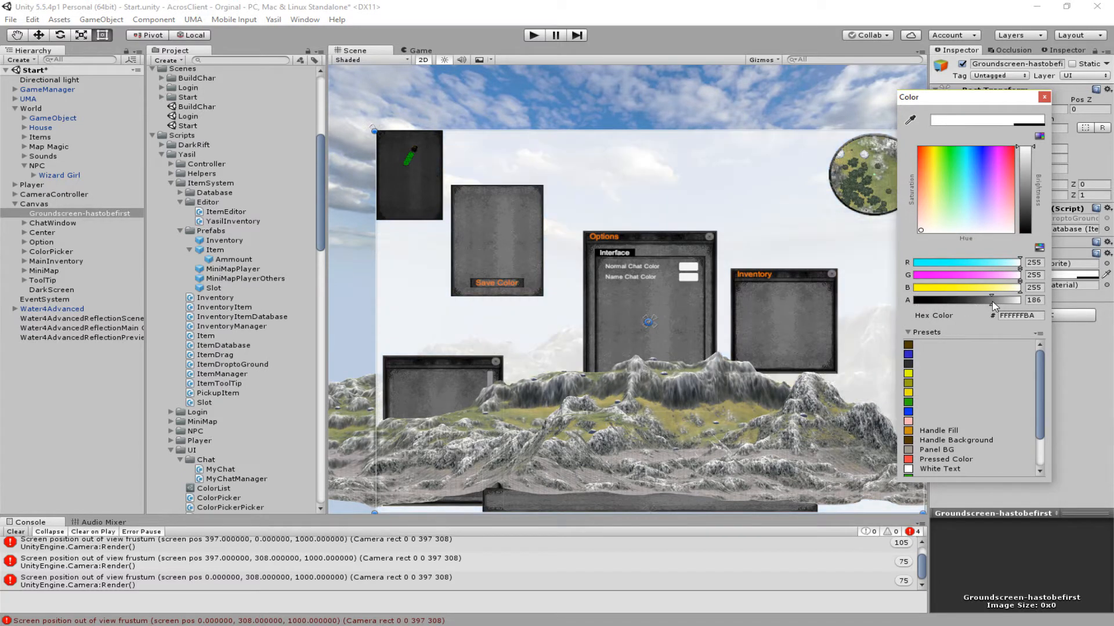
mouse_move(492, 341)
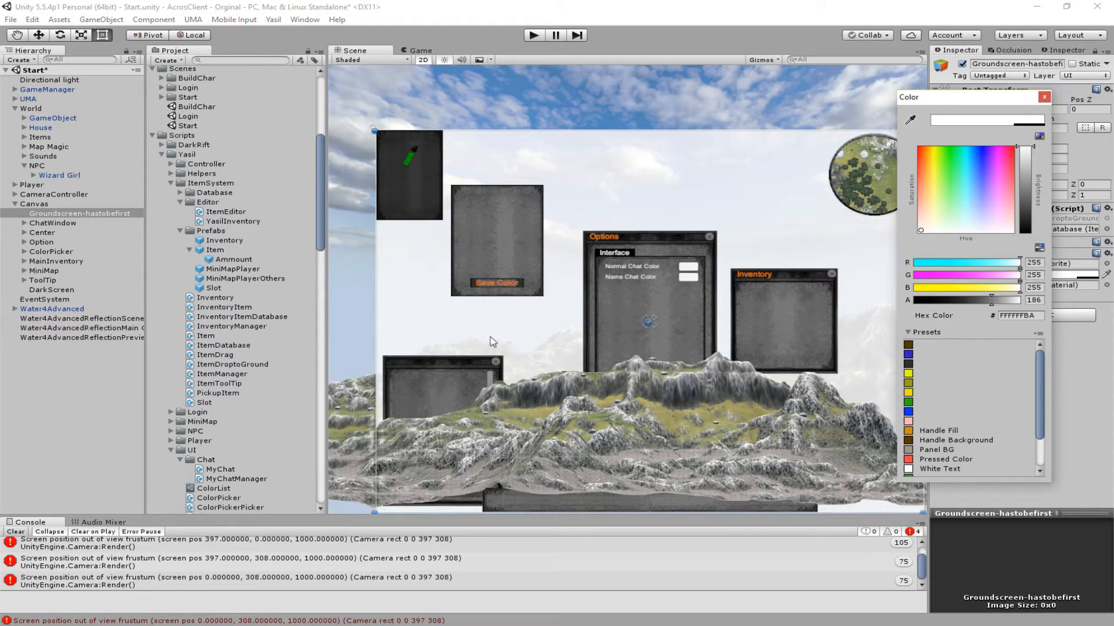
mouse_move(948, 347)
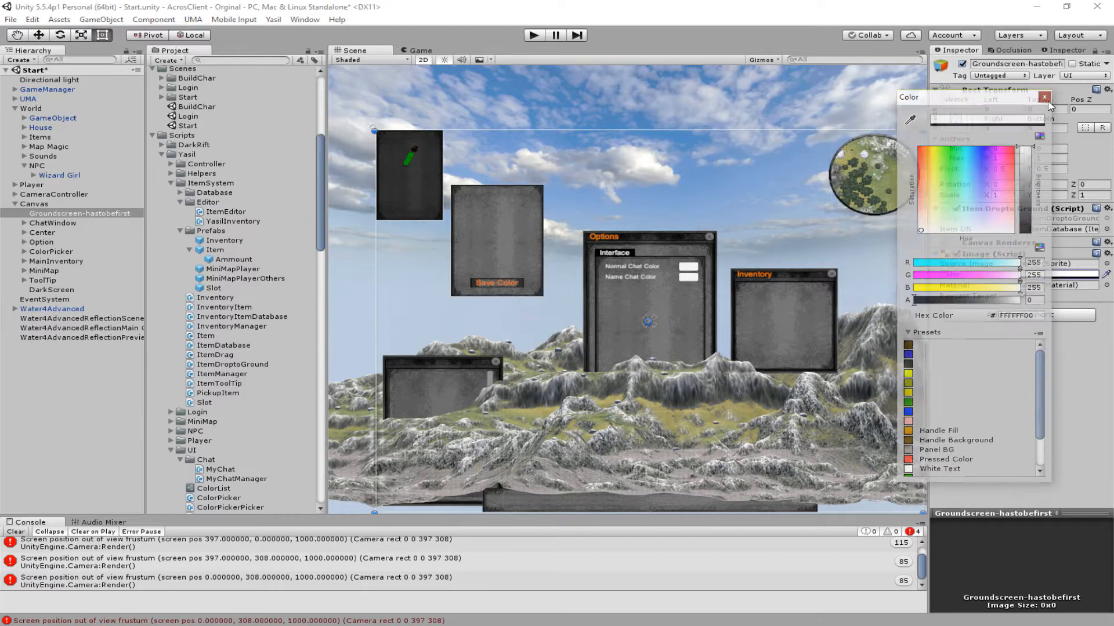
click(1045, 96)
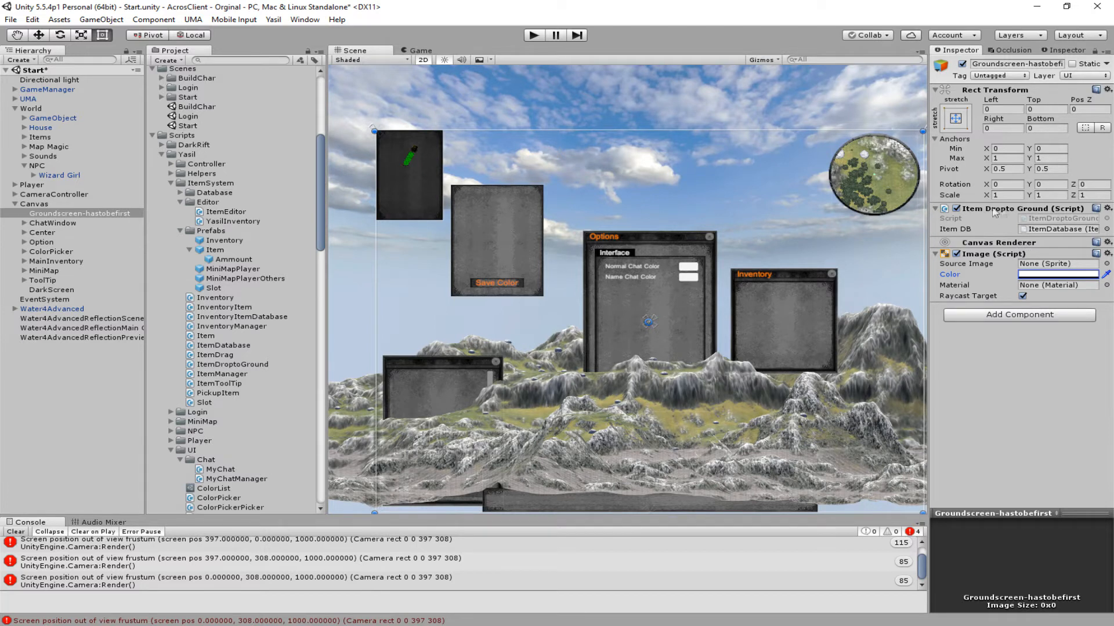
mouse_move(994, 315)
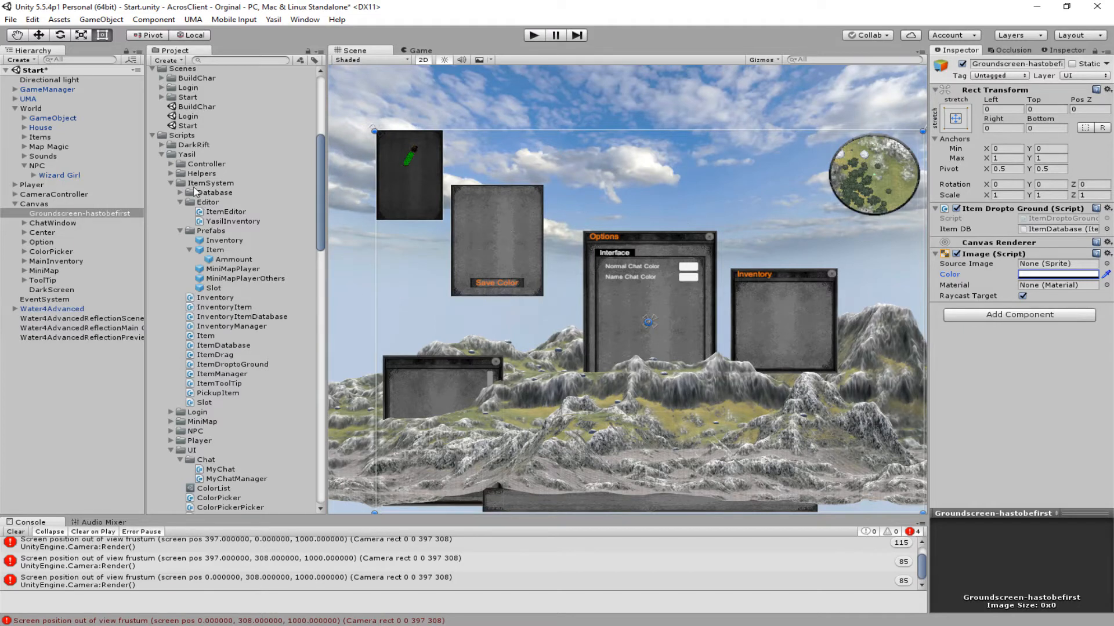
Launch the project's C# scripts in Visual Studio from the ItemSystem folder
right_click(210, 182)
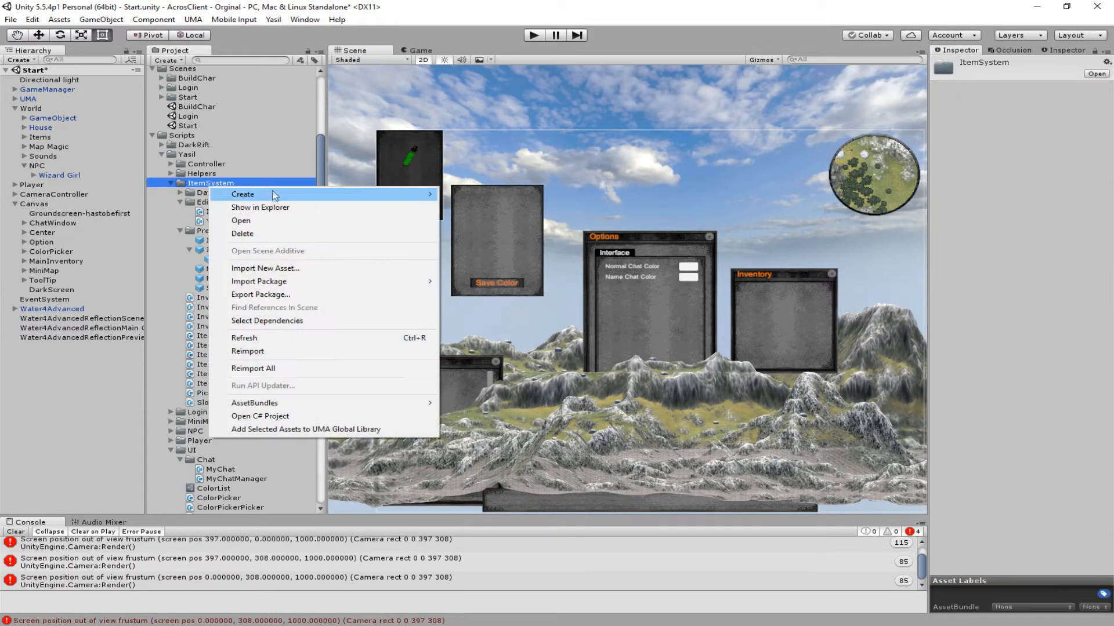
click(243, 193)
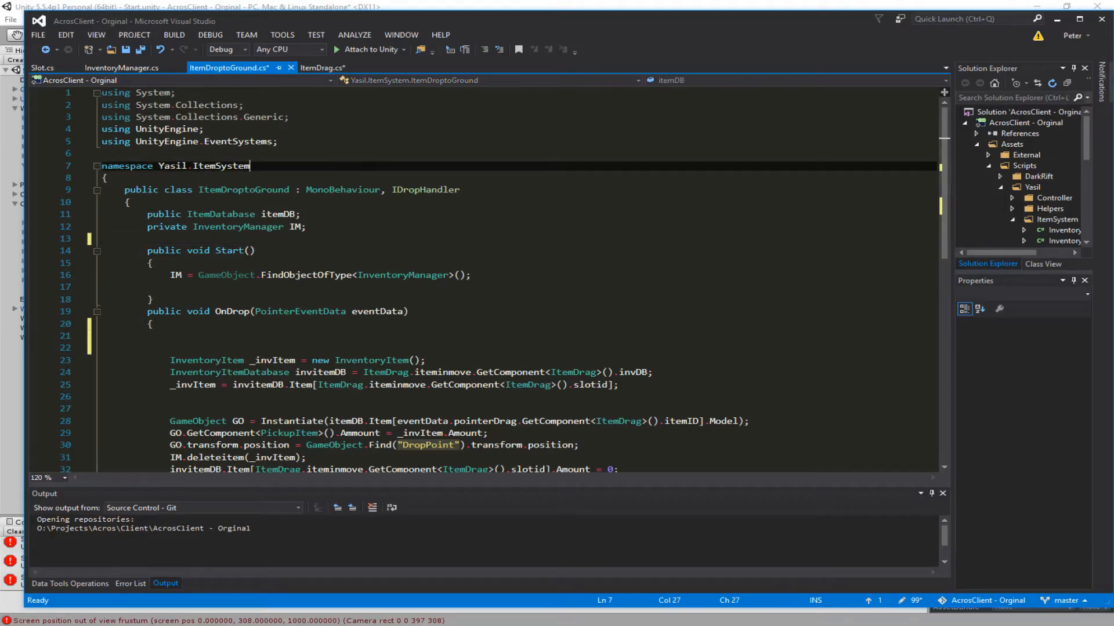
Review Slot.cs, remove the blank lines inside OnDrop in ItemDroptoGround.cs, then view ItemDrag.cs
click(43, 68)
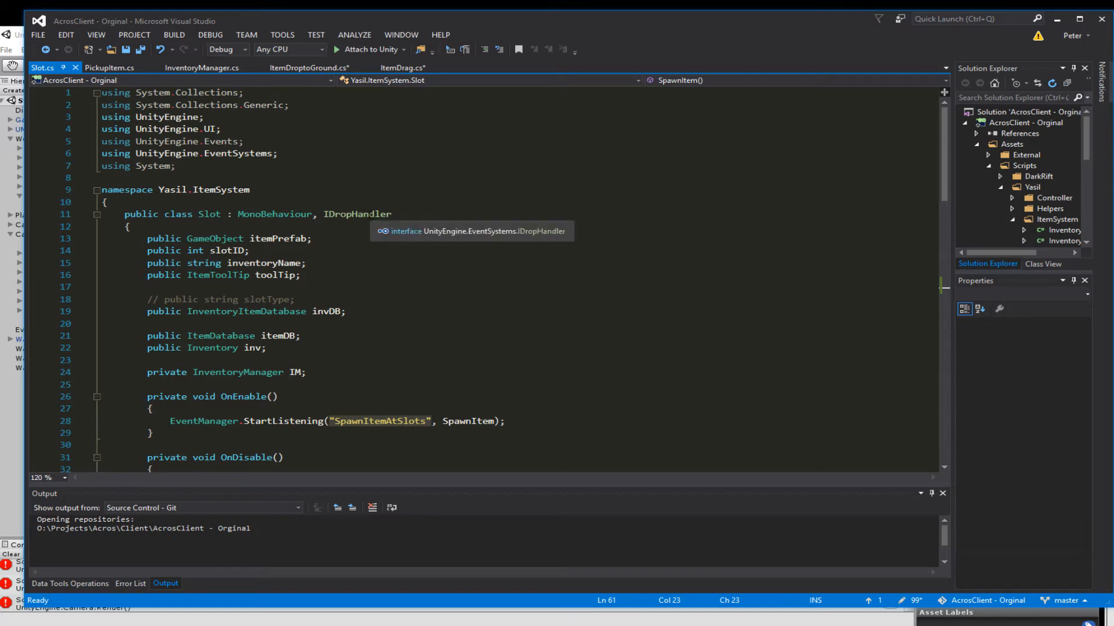
scroll(down, 3)
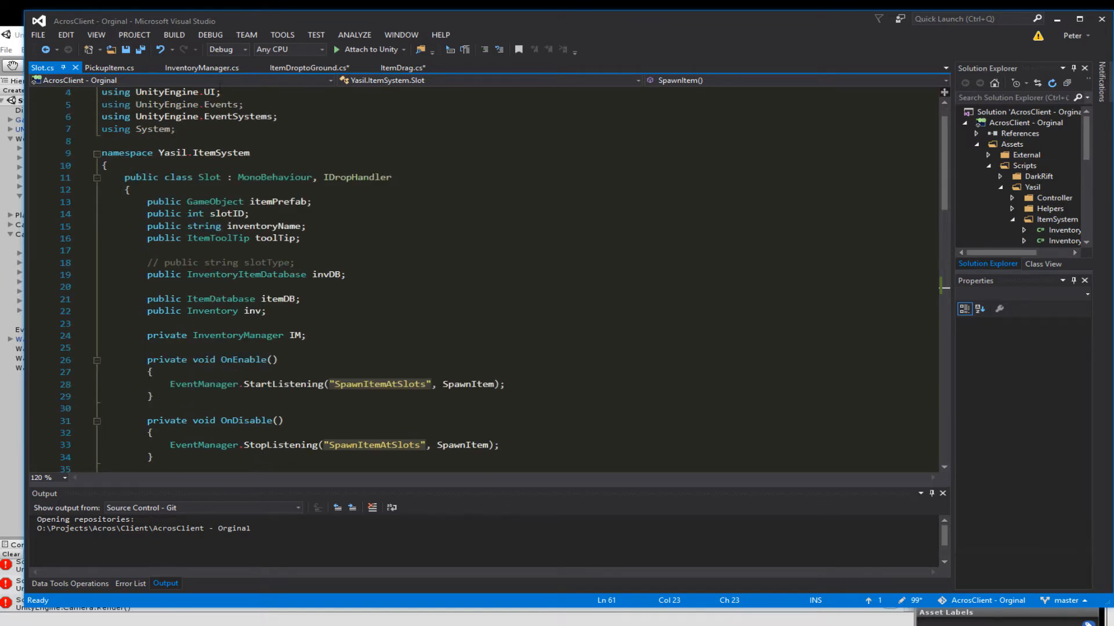
click(309, 67)
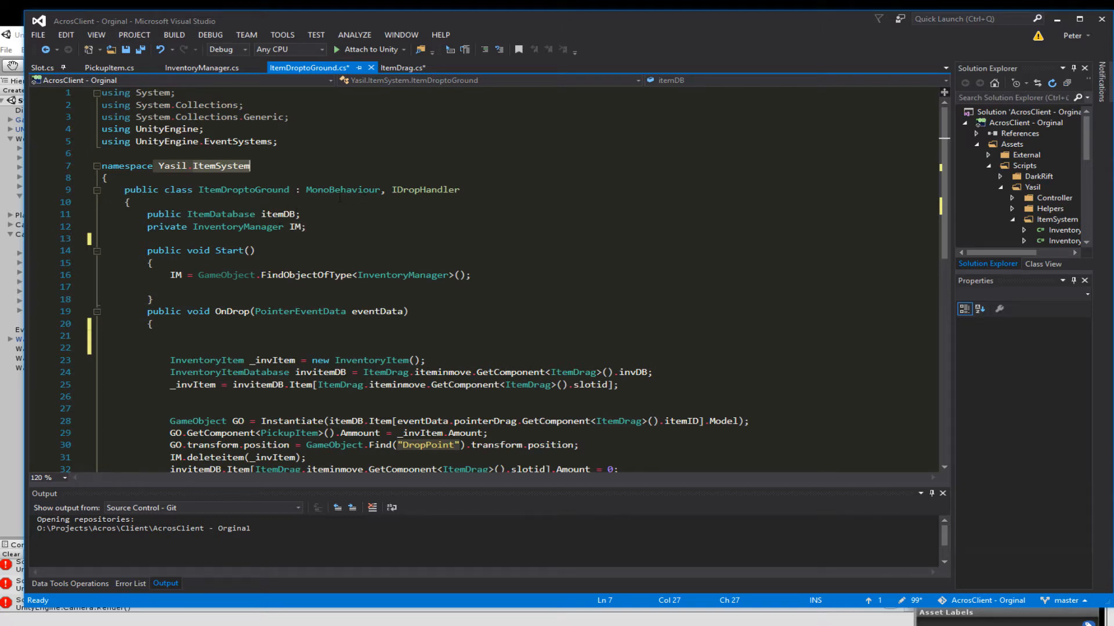
mouse_move(421, 189)
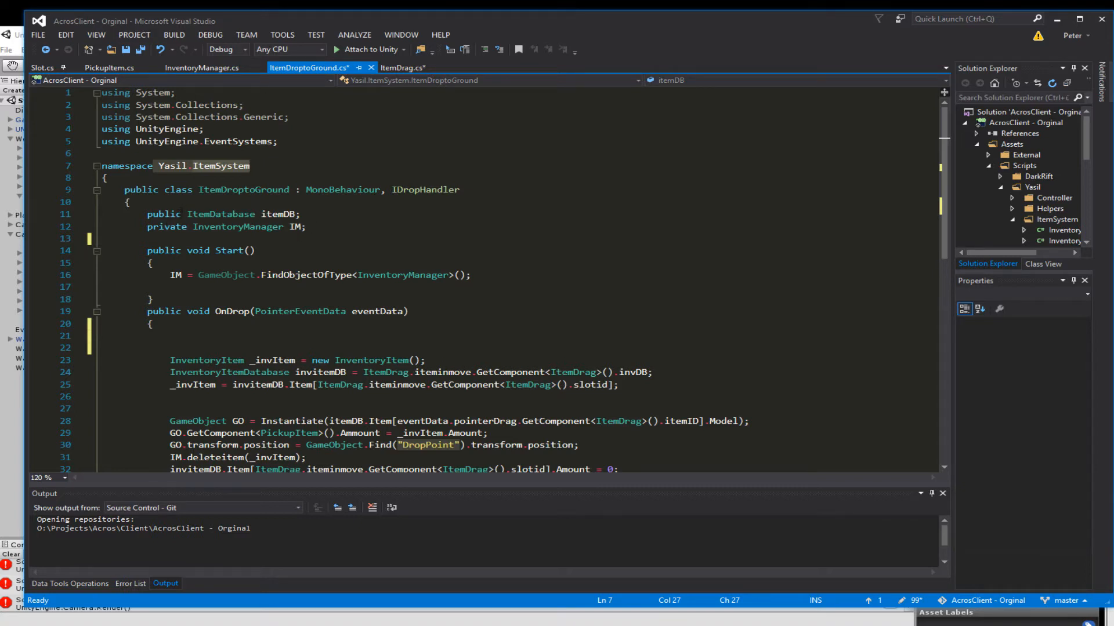
mouse_move(238, 226)
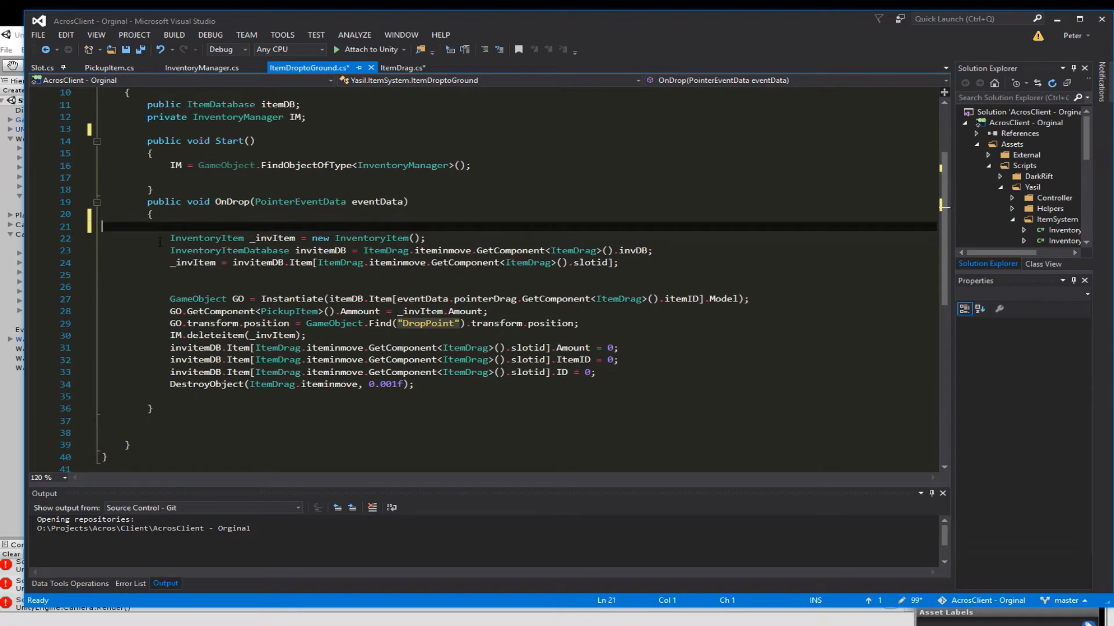
key(Backspace)
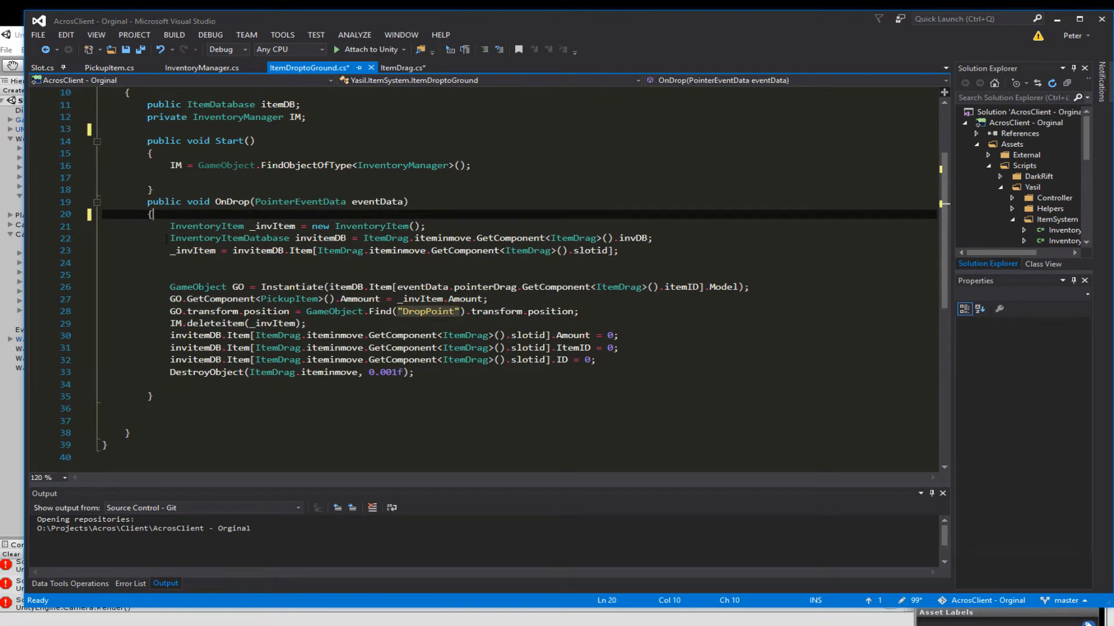
mouse_move(197, 250)
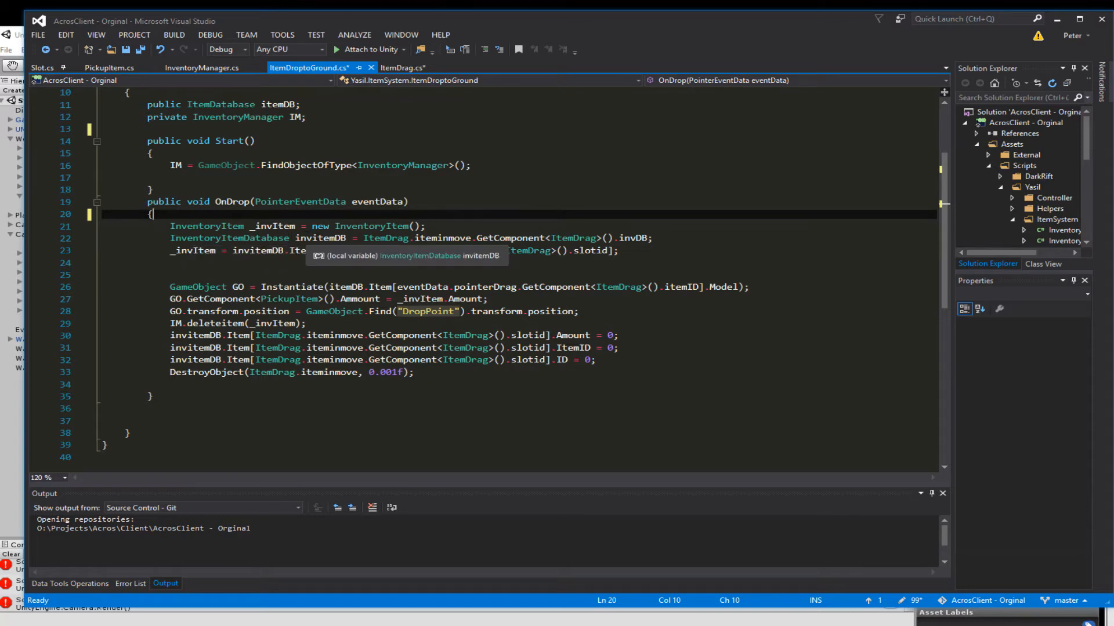
mouse_move(344, 250)
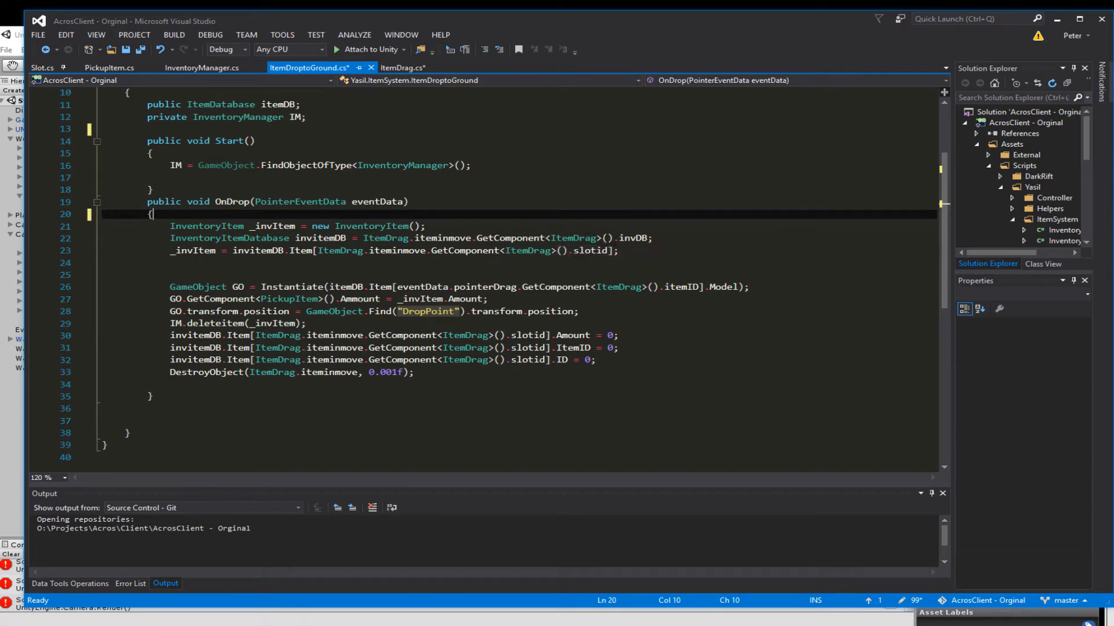
mouse_move(639, 238)
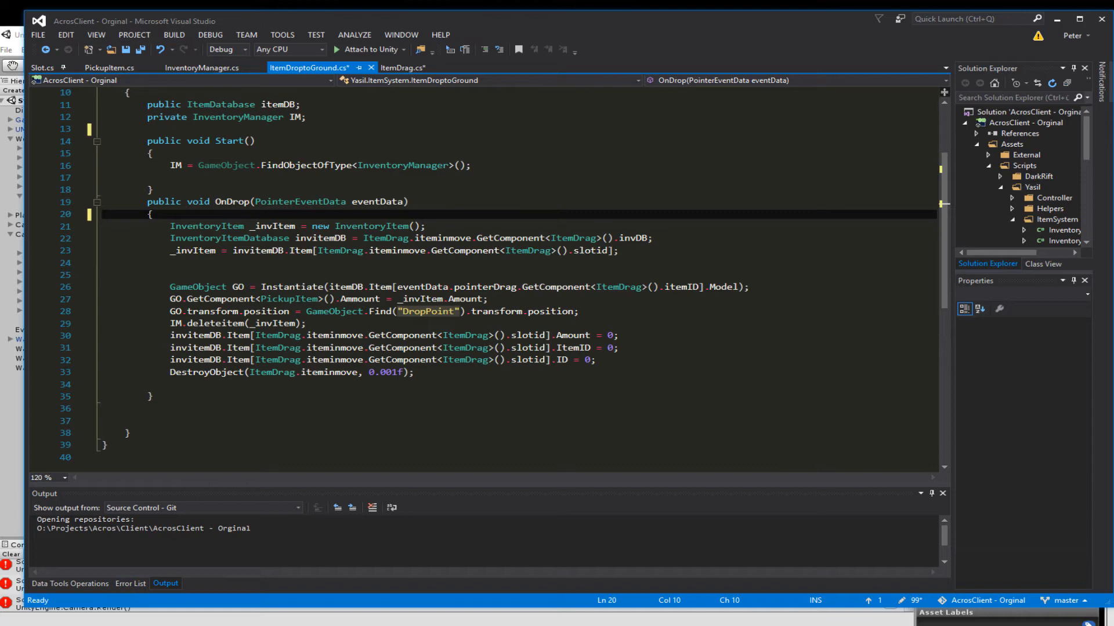
click(403, 67)
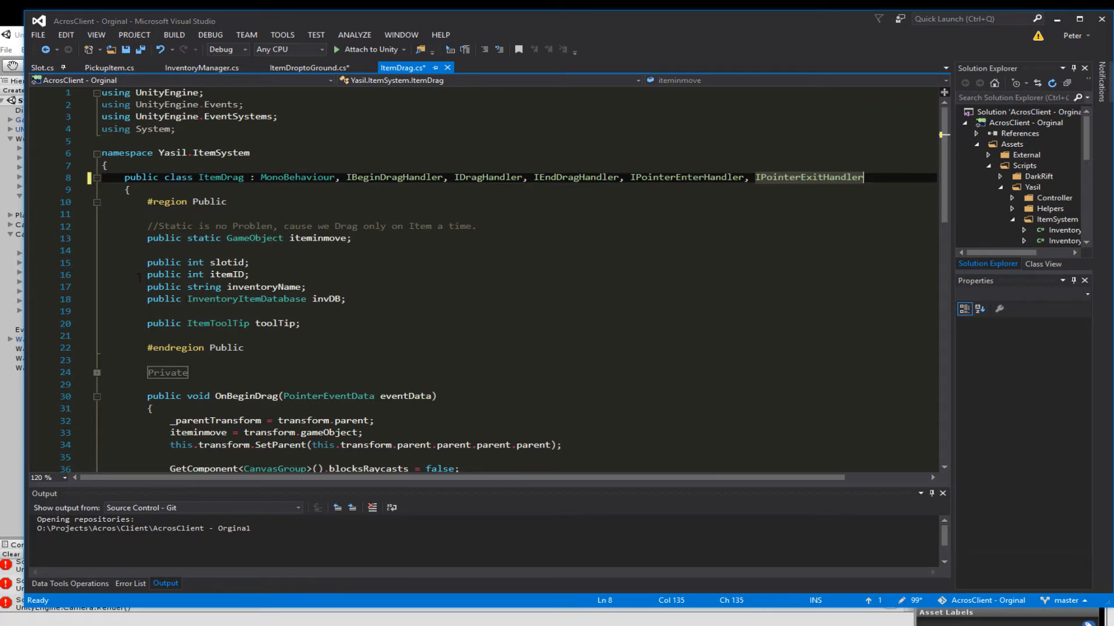
click(188, 299)
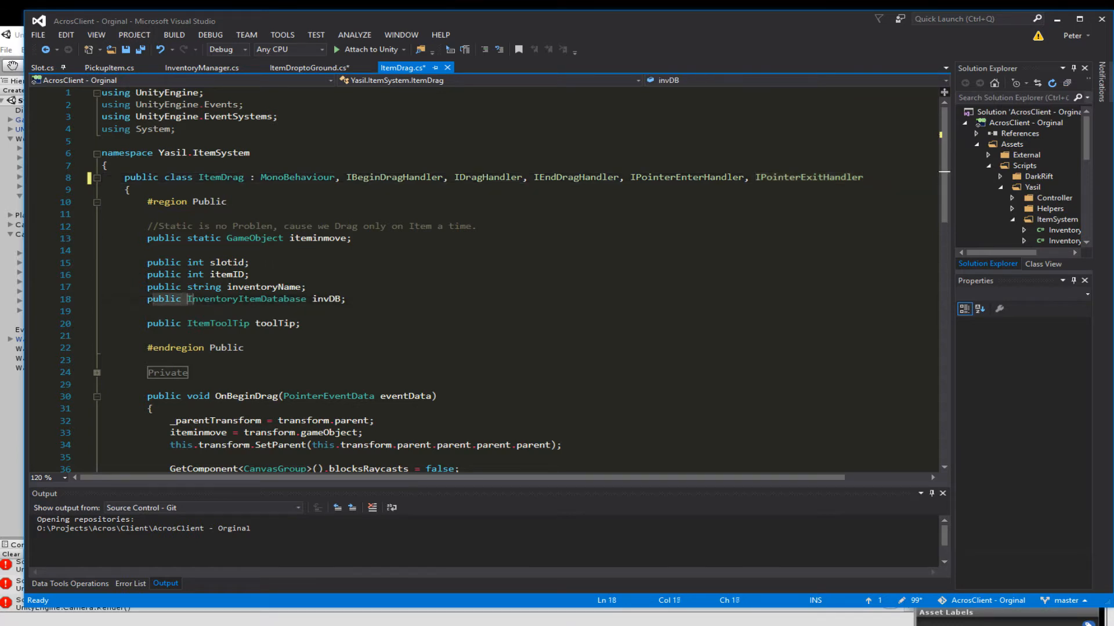
double_click(246, 298)
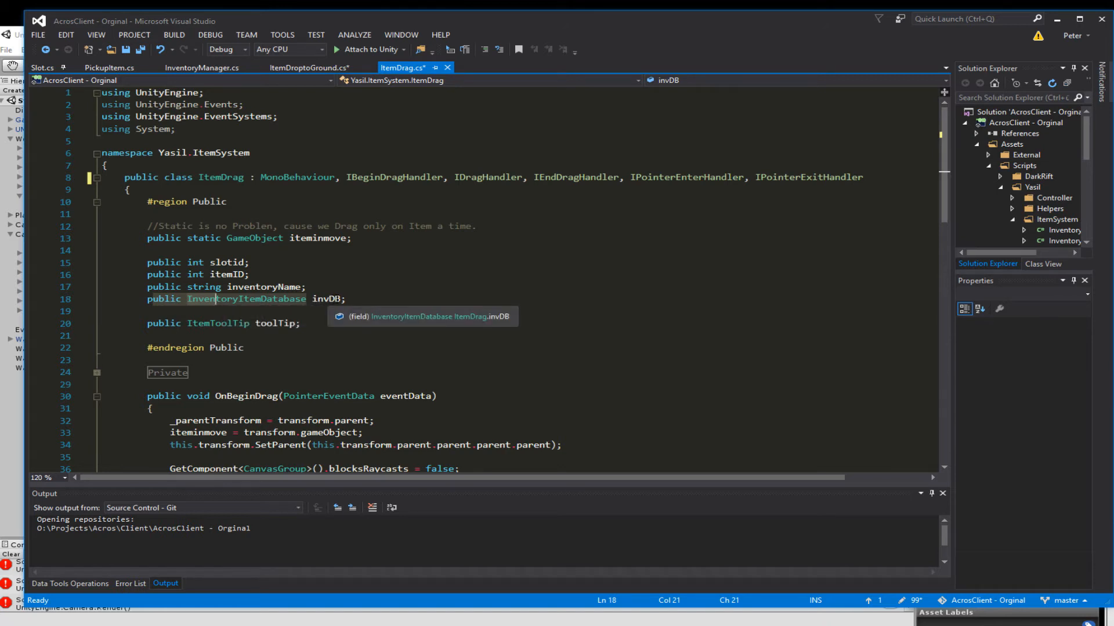
click(43, 68)
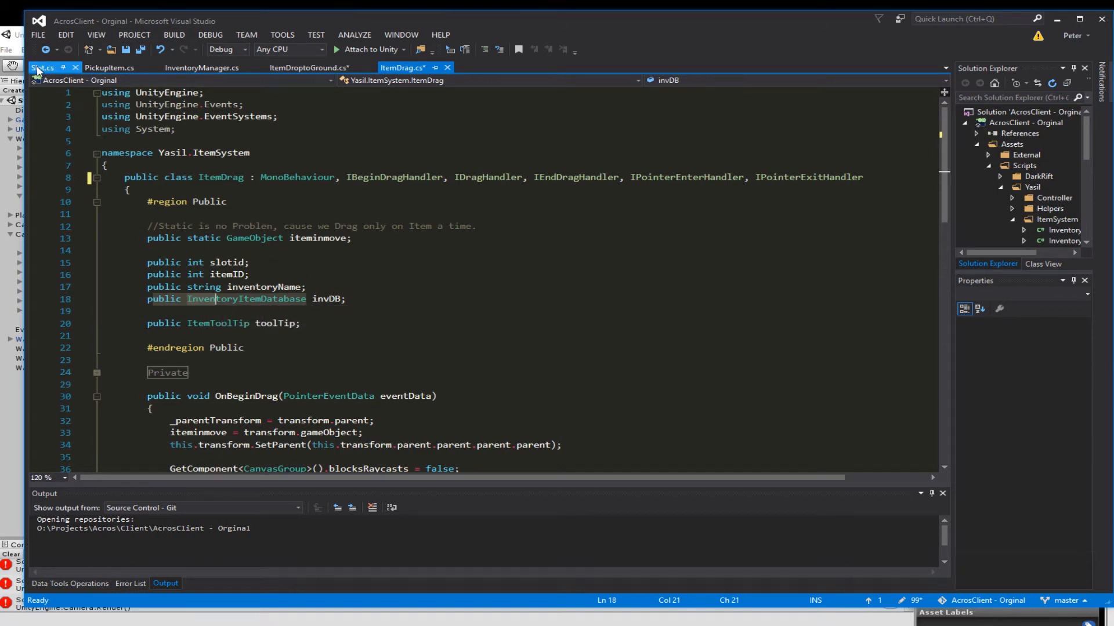
click(43, 68)
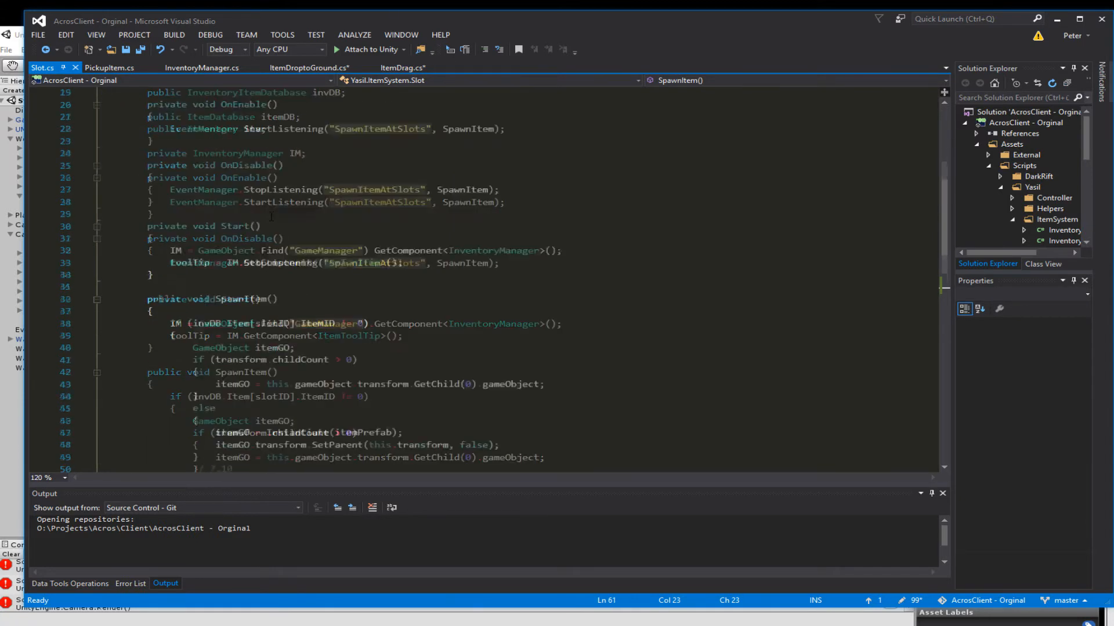
scroll(down, 3)
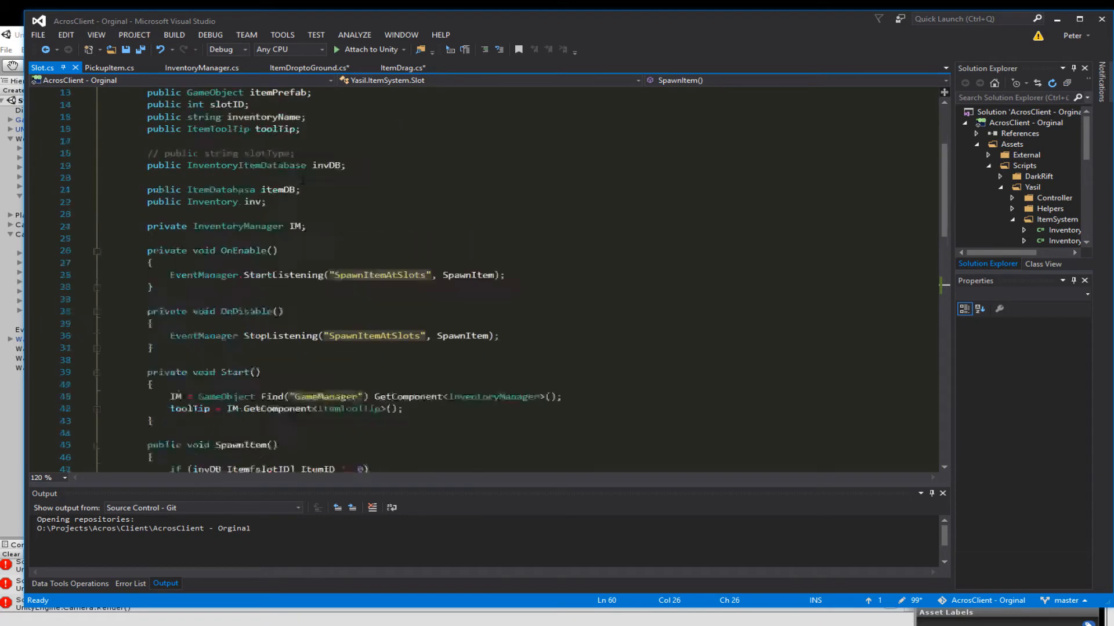
scroll(down, 3)
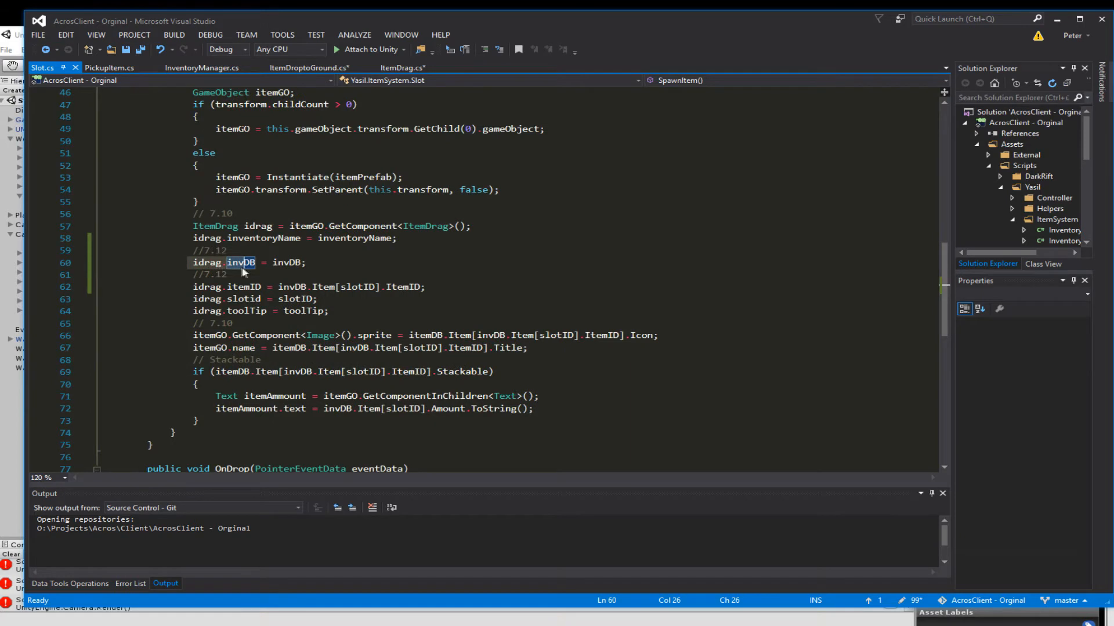
mouse_move(242, 263)
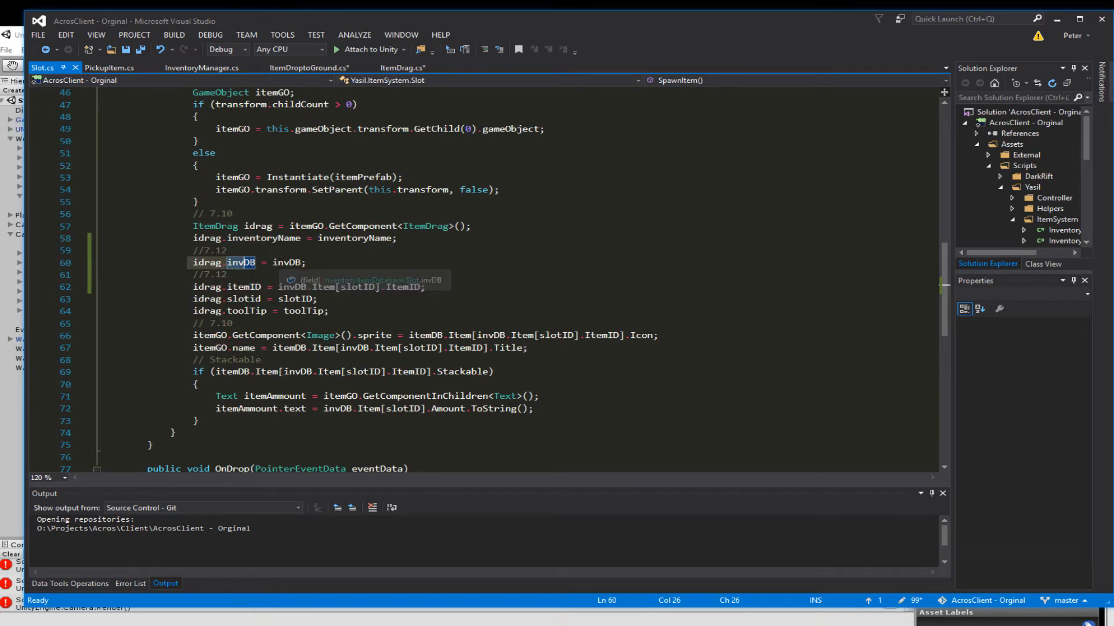
mouse_move(239, 262)
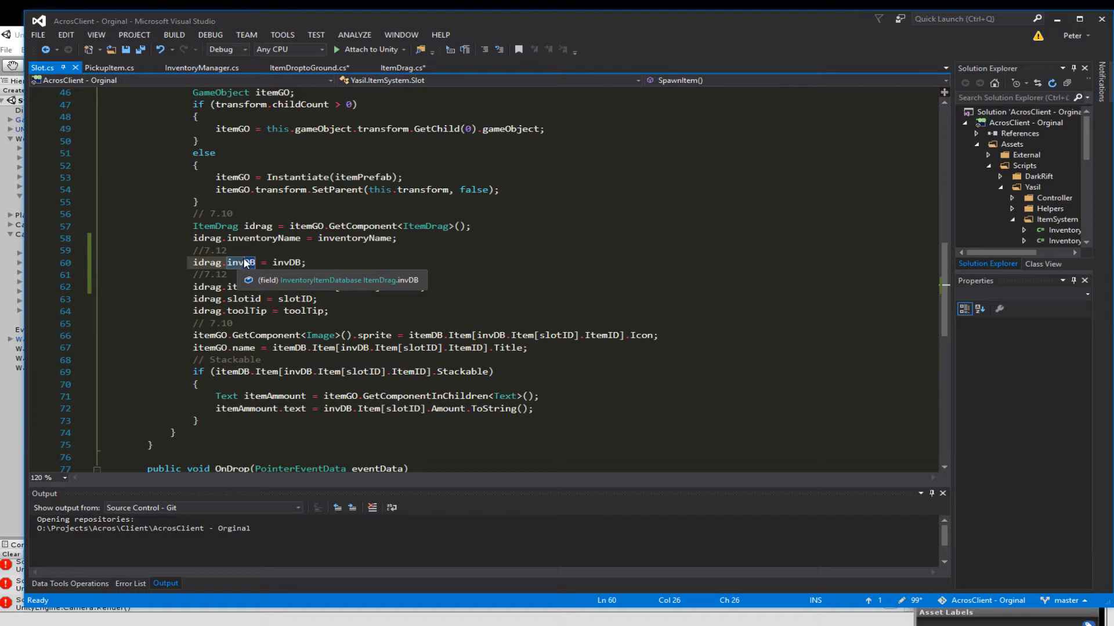
click(307, 67)
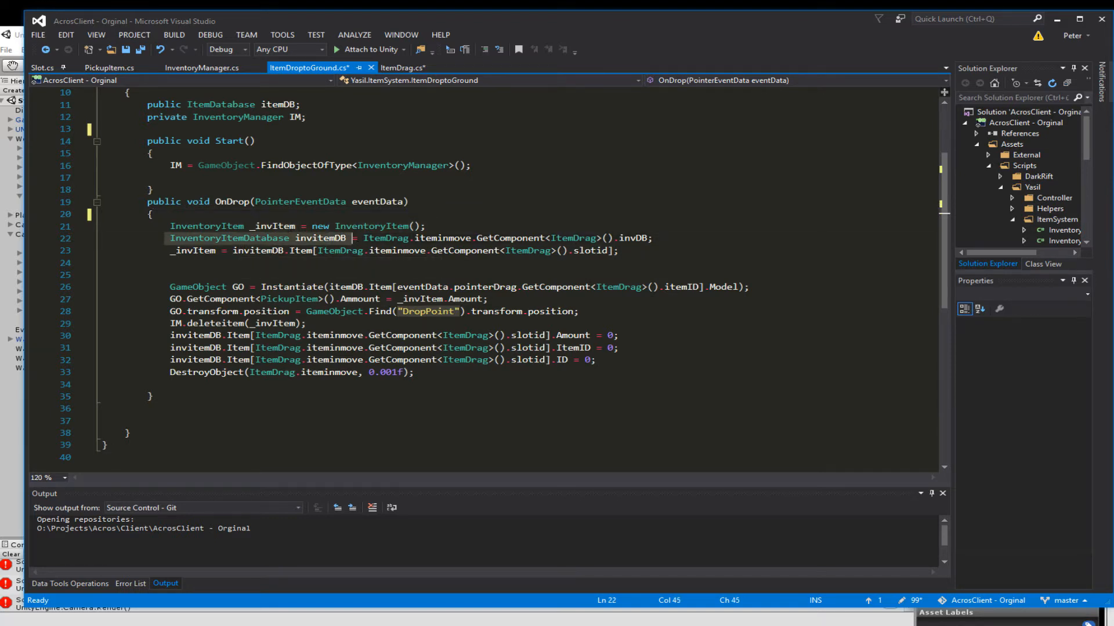
mouse_move(229, 237)
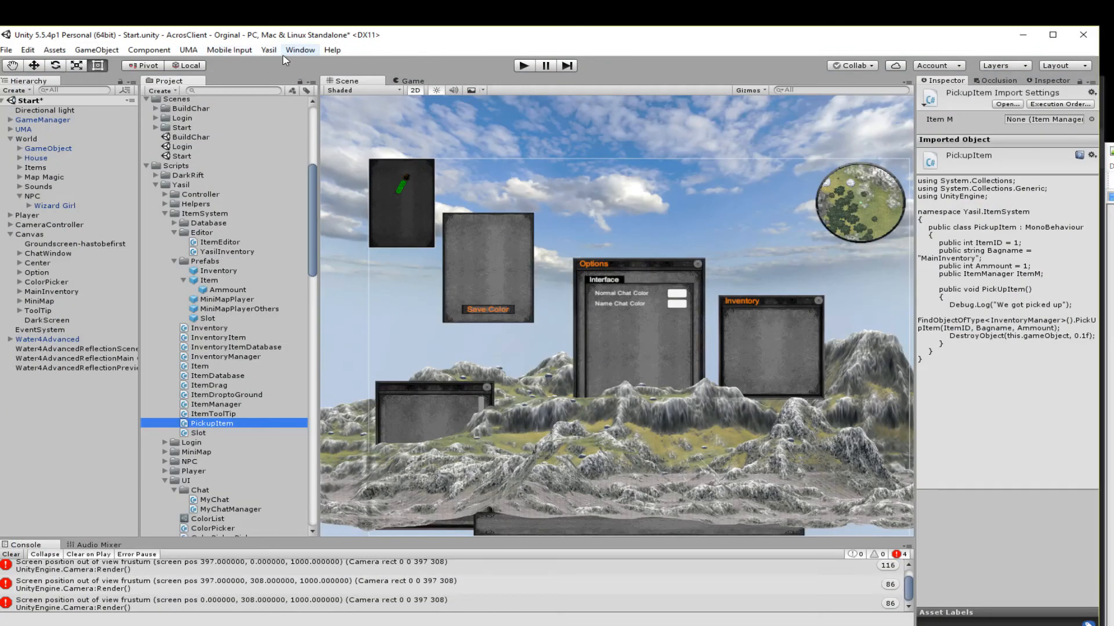
mouse_move(289, 173)
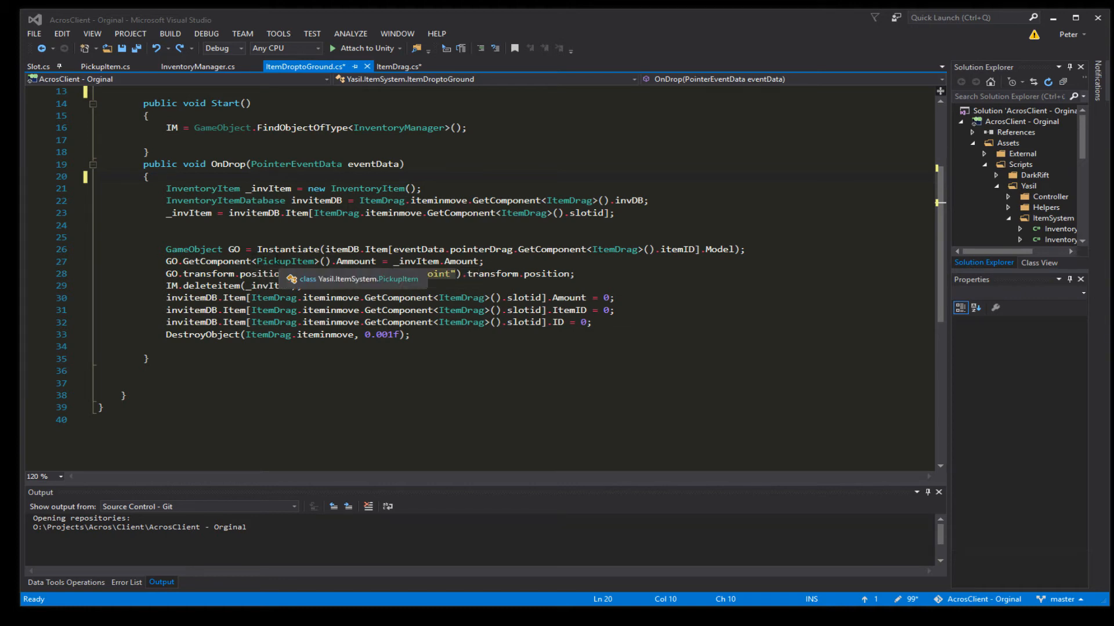
Highlight every use of the Ammount field in PickupItem.cs
click(106, 66)
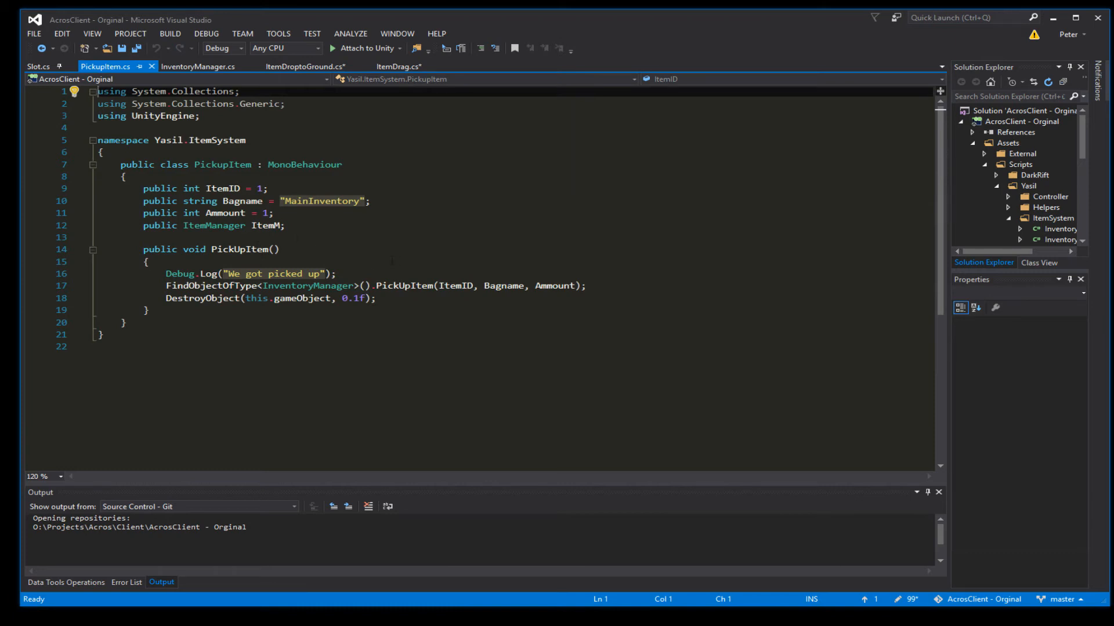
scroll(down, 3)
text(m)
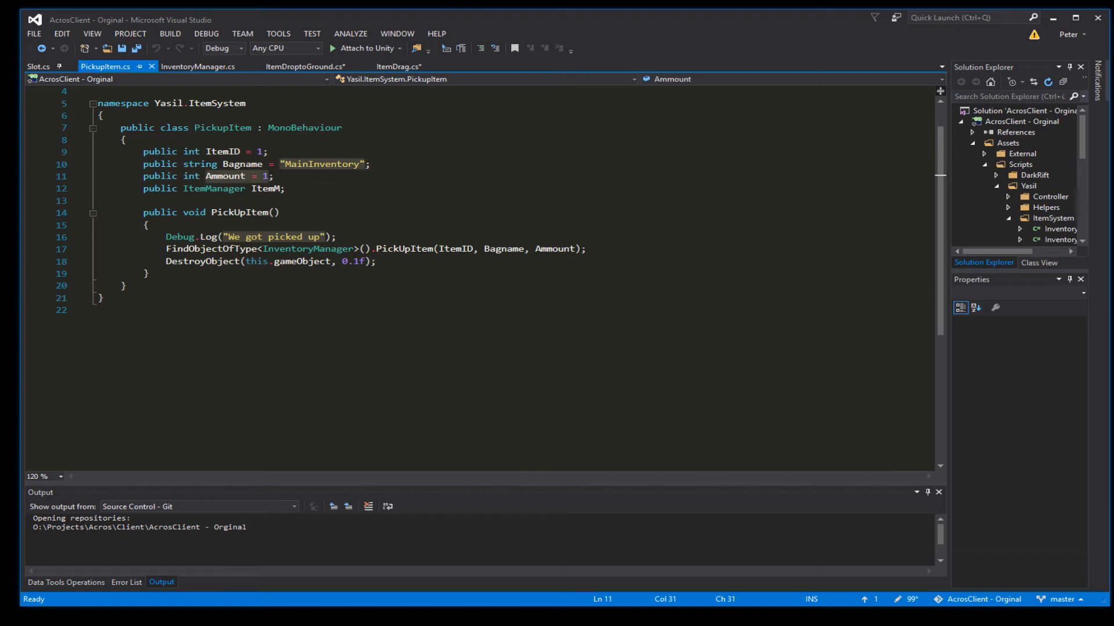
double_click(558, 248)
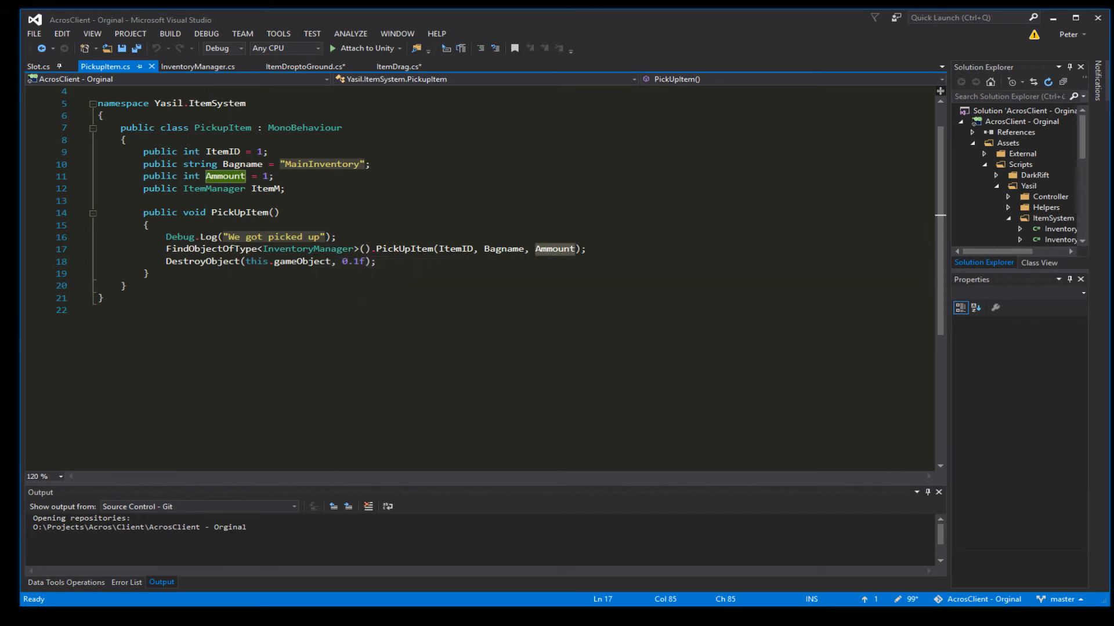
Review PickUpItem in InventoryManager.cs where amount becomes the item's Amount, then return to ItemDroptoGround.cs
click(198, 66)
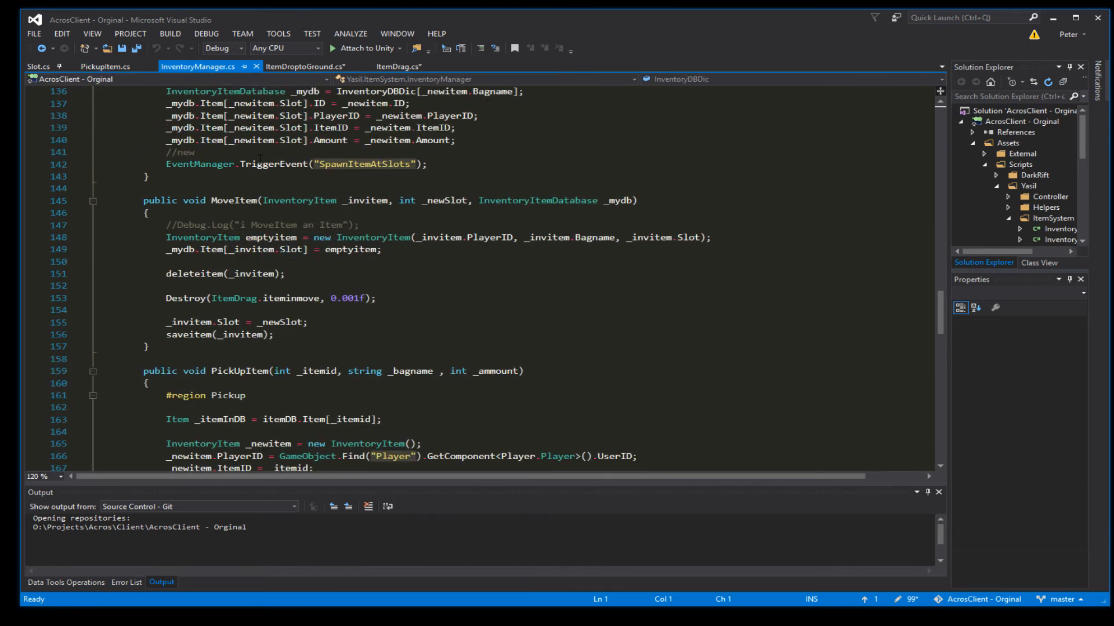
scroll(down, 3)
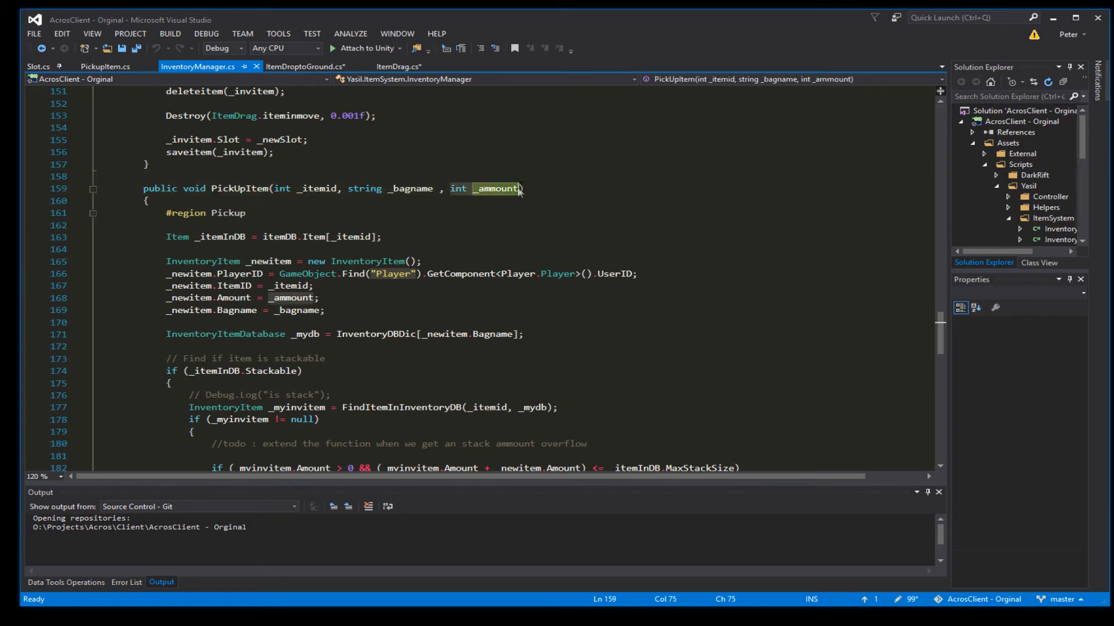
scroll(down, 3)
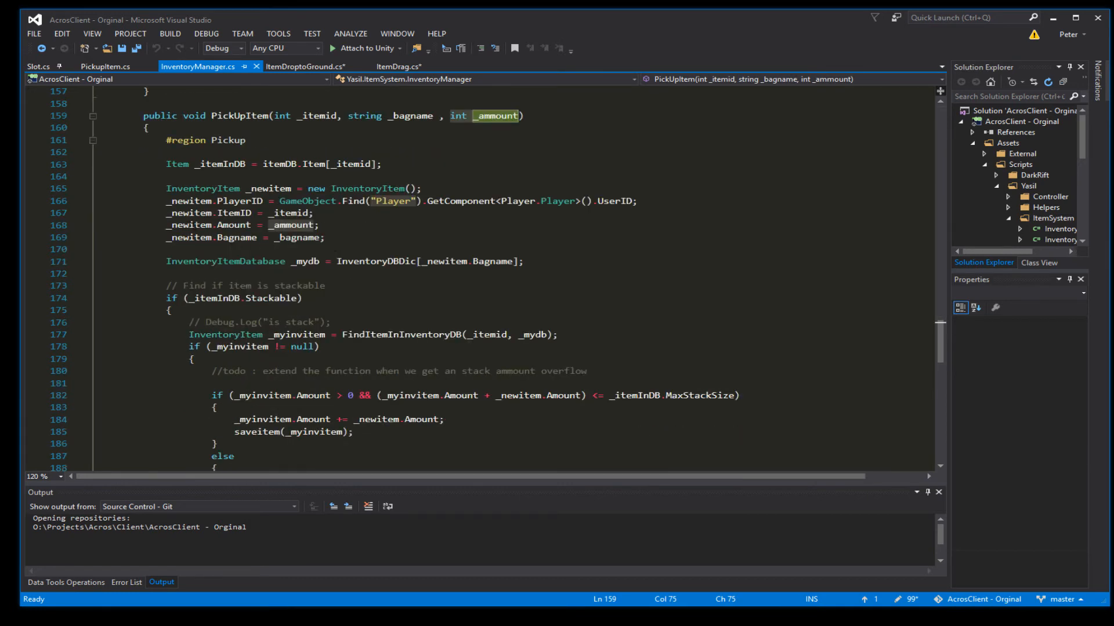
mouse_move(299, 225)
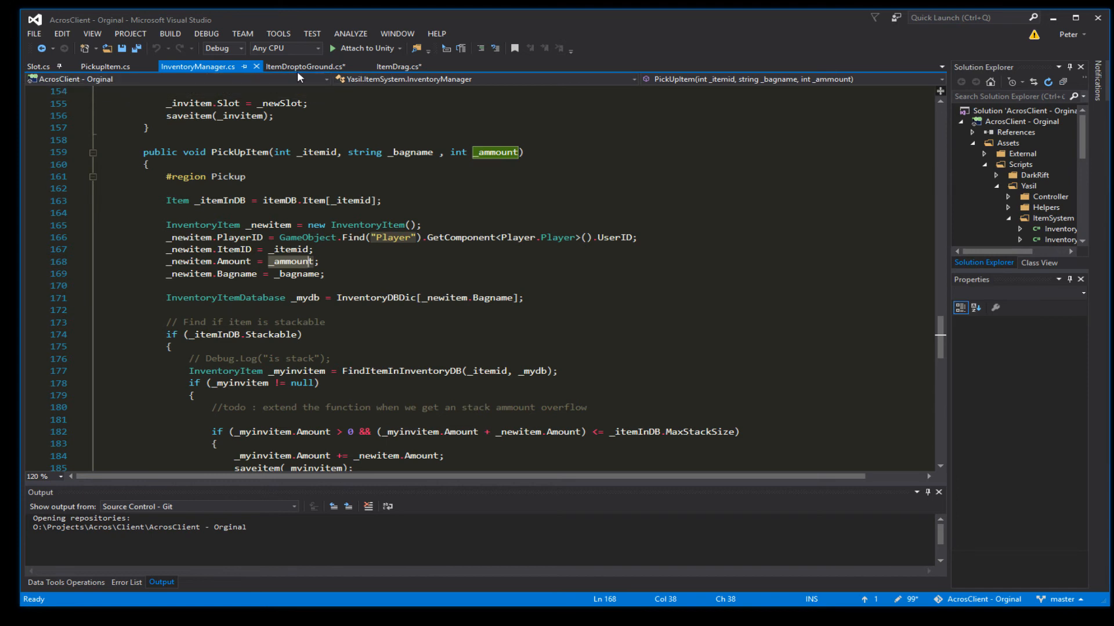
click(304, 66)
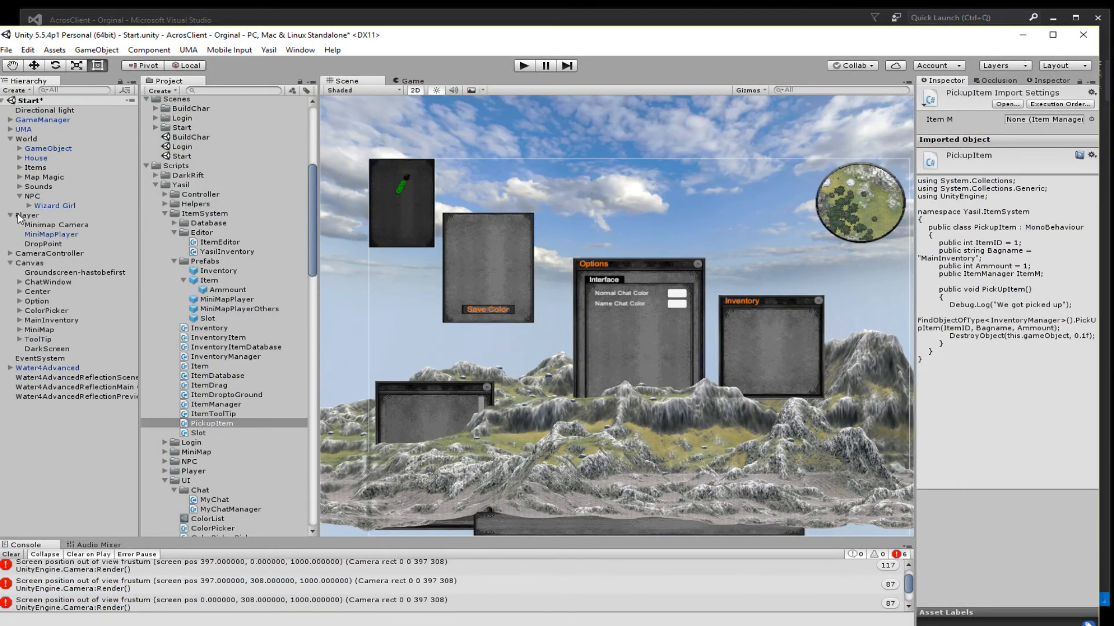
Inspect the Player's DropPoint child and its Transform positioned at 0.5, 1.5, 1
click(28, 215)
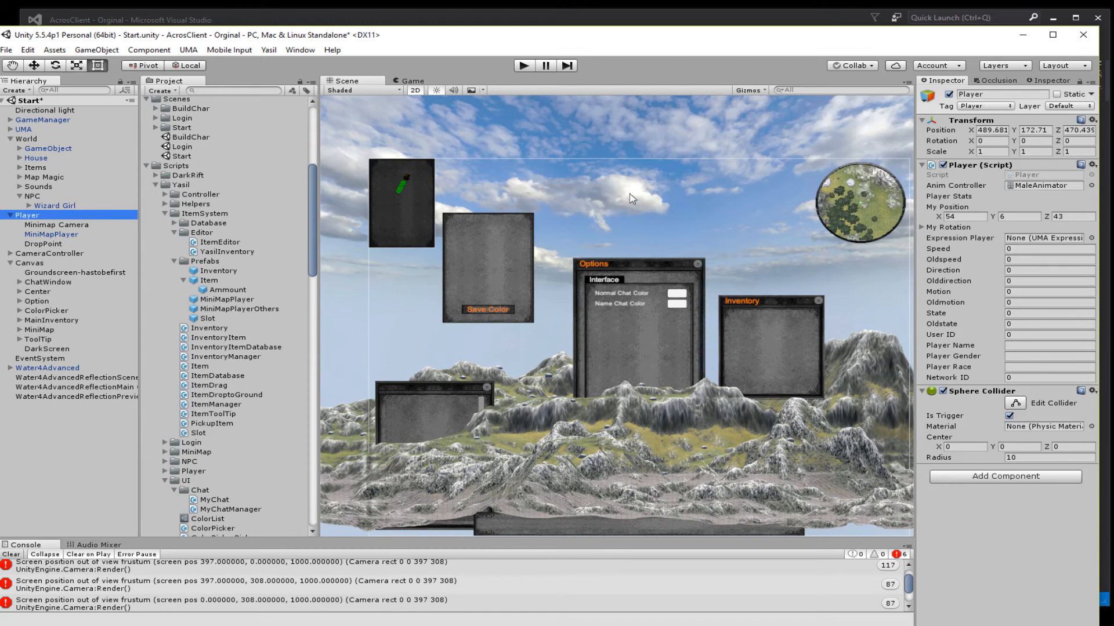
mouse_move(642, 223)
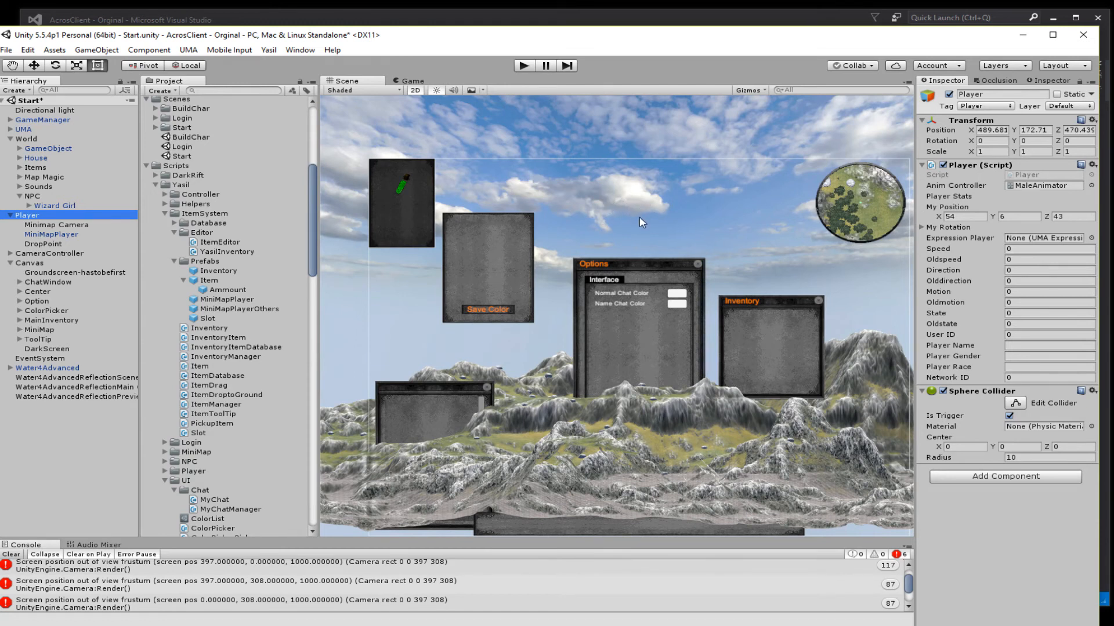
mouse_move(567, 248)
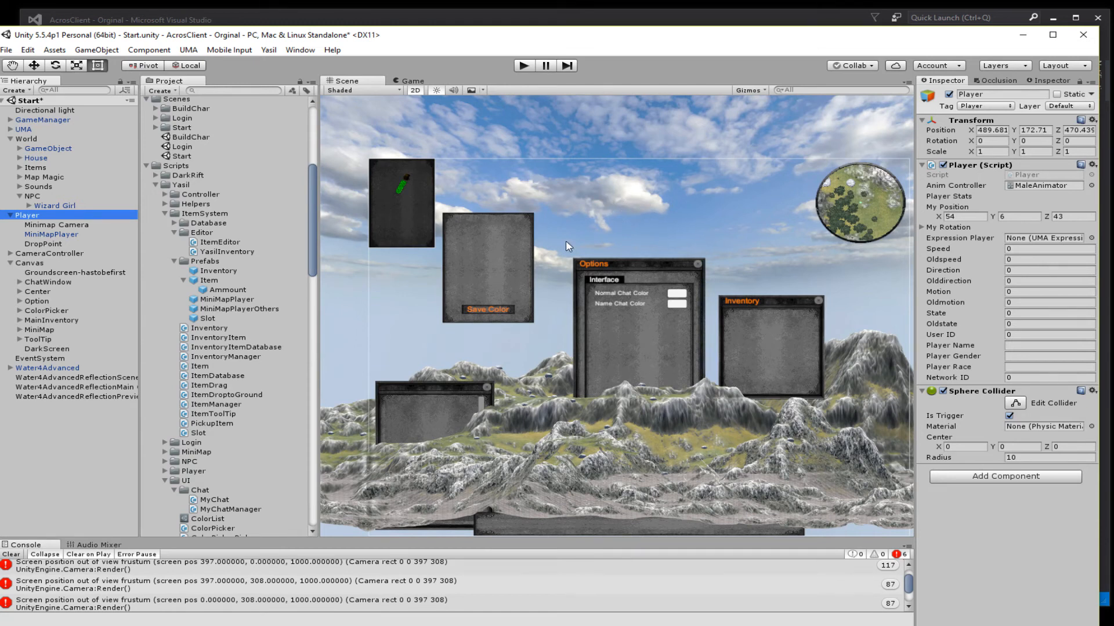
mouse_move(348, 338)
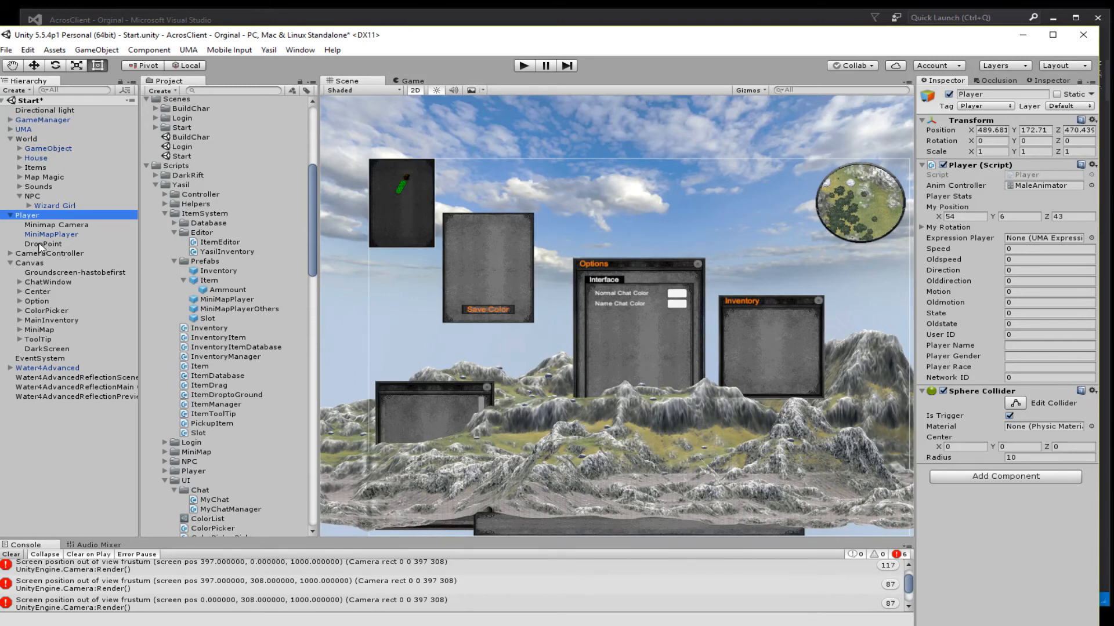
click(45, 243)
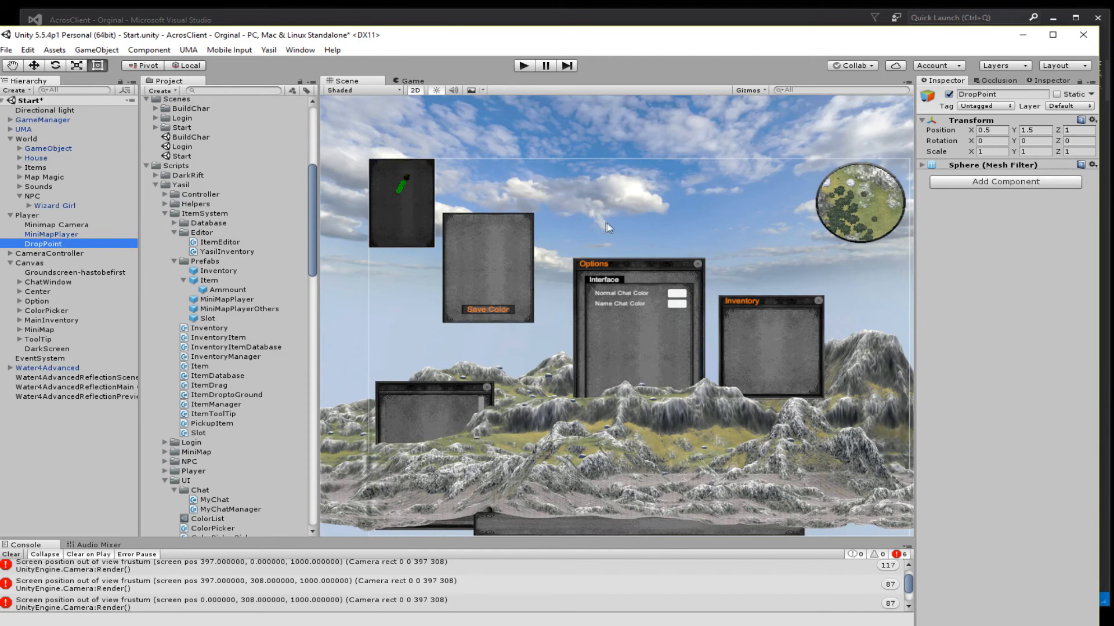
mouse_move(801, 201)
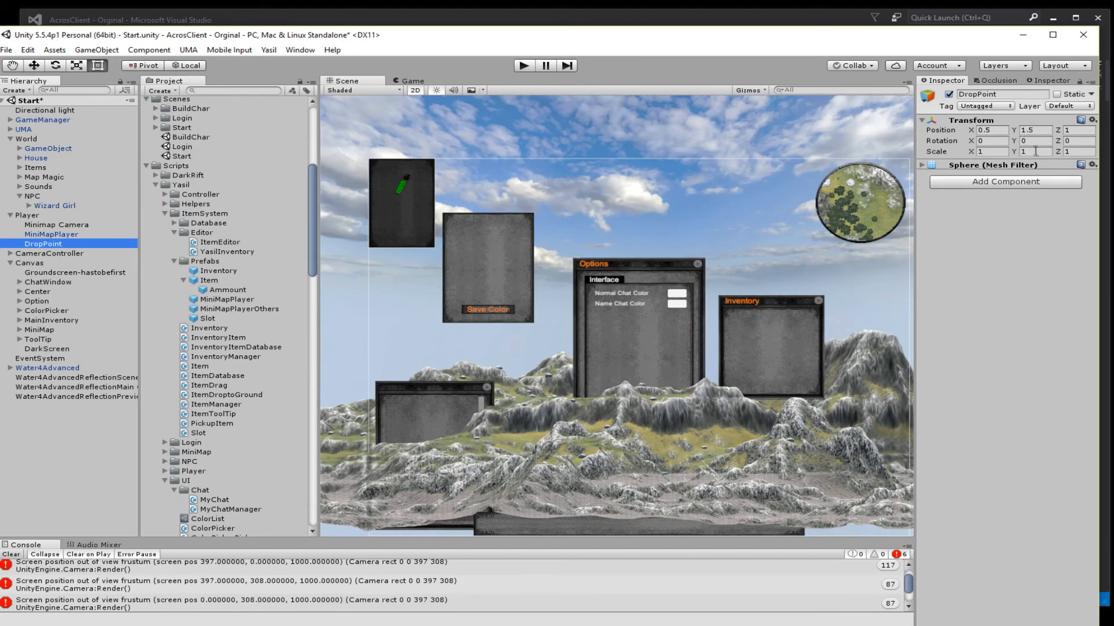
mouse_move(678, 195)
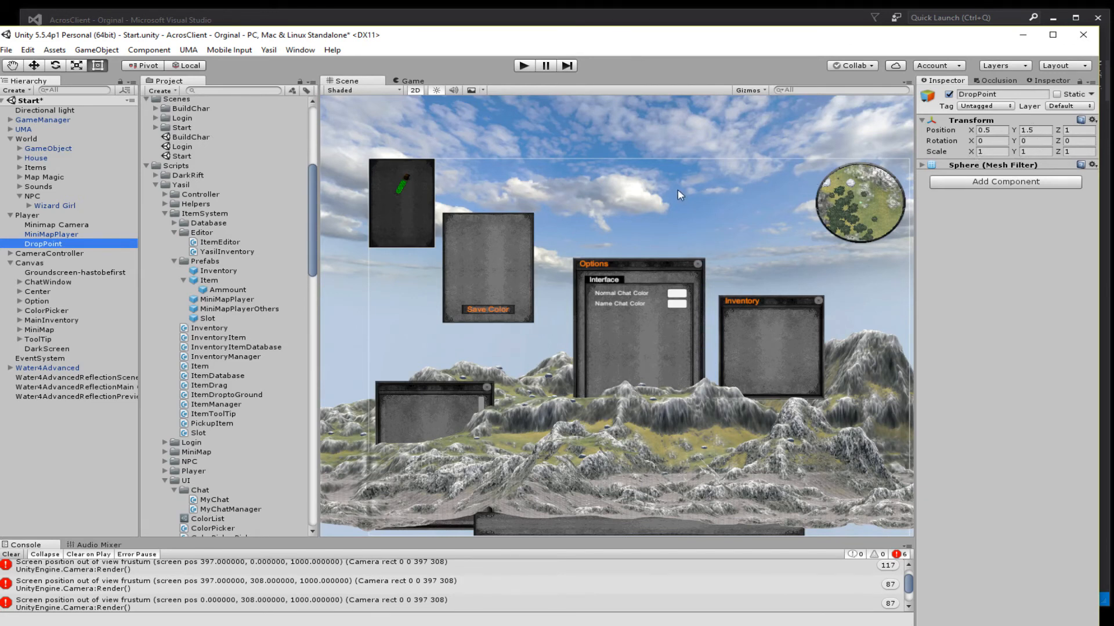
mouse_move(763, 135)
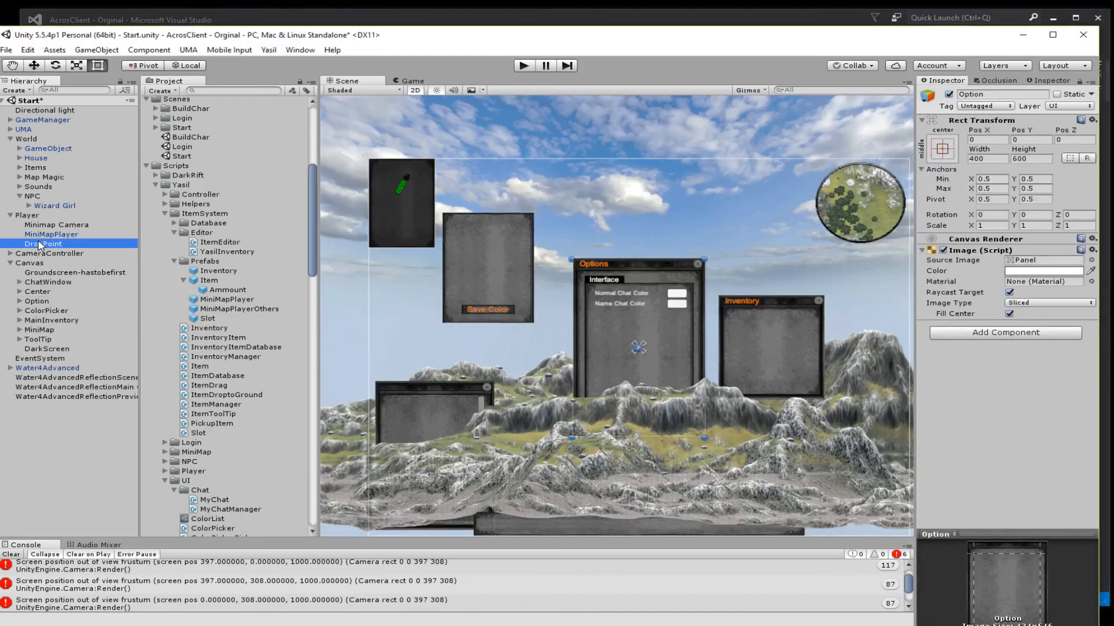
click(44, 244)
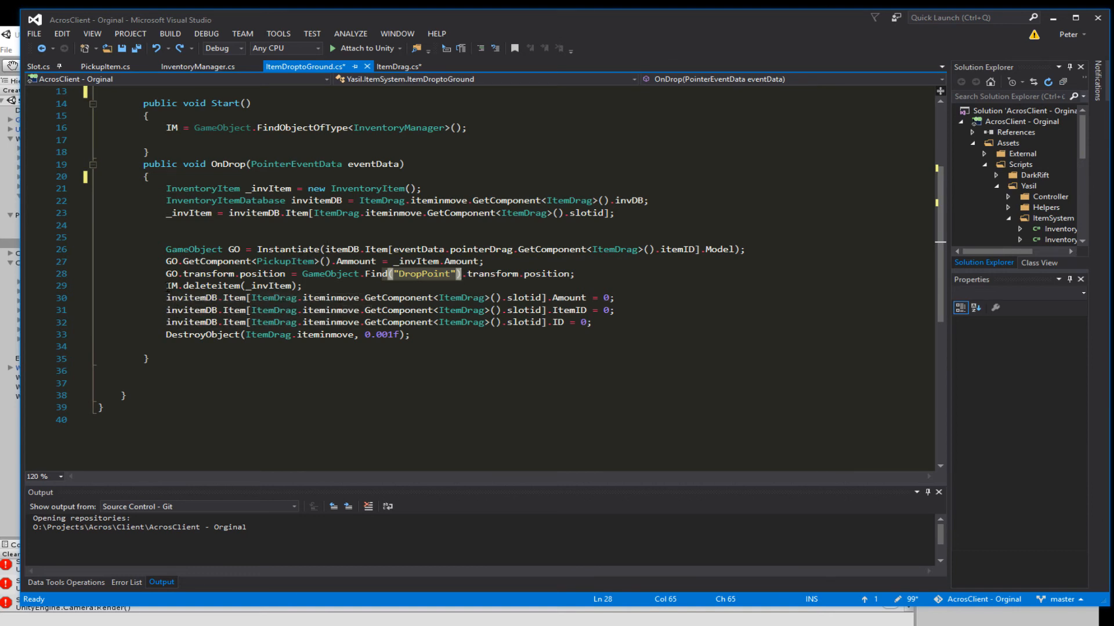
mouse_move(190, 285)
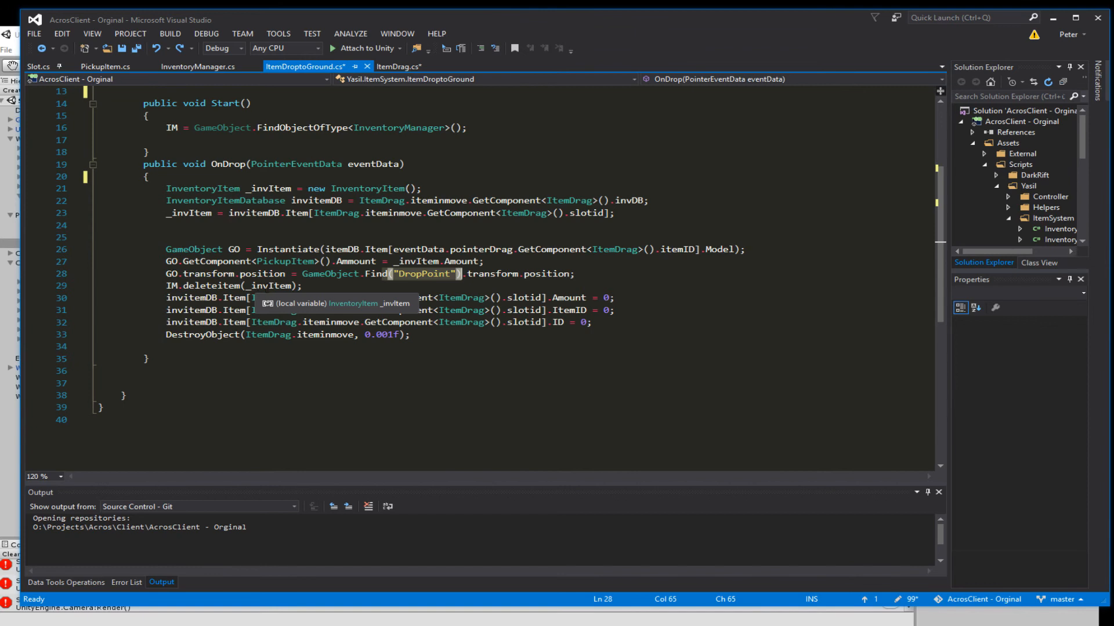
mouse_move(206, 223)
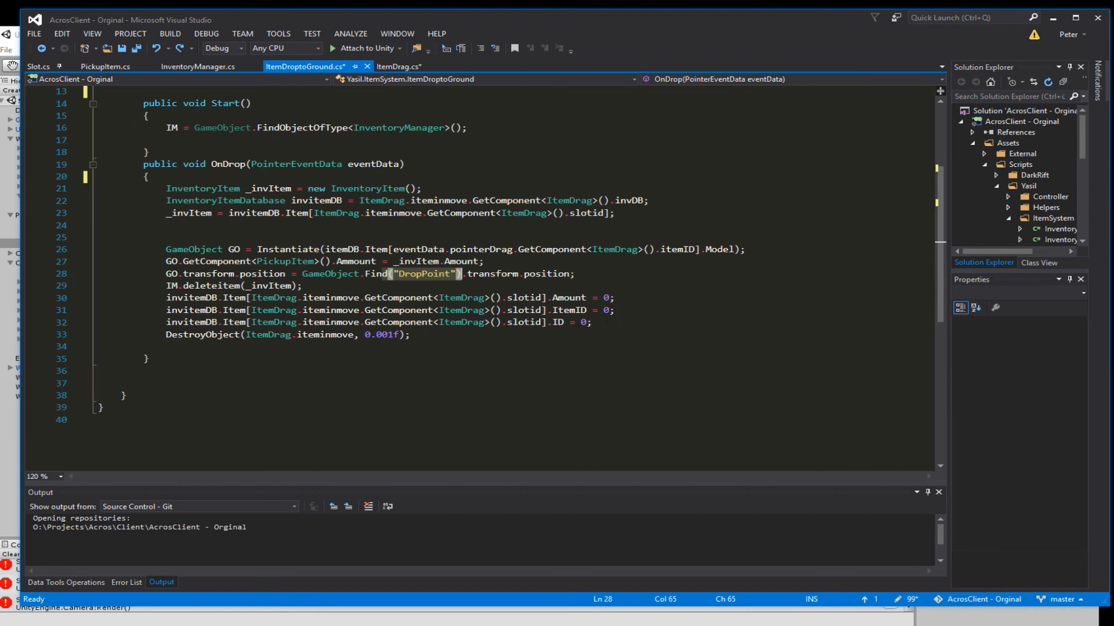
mouse_move(186, 334)
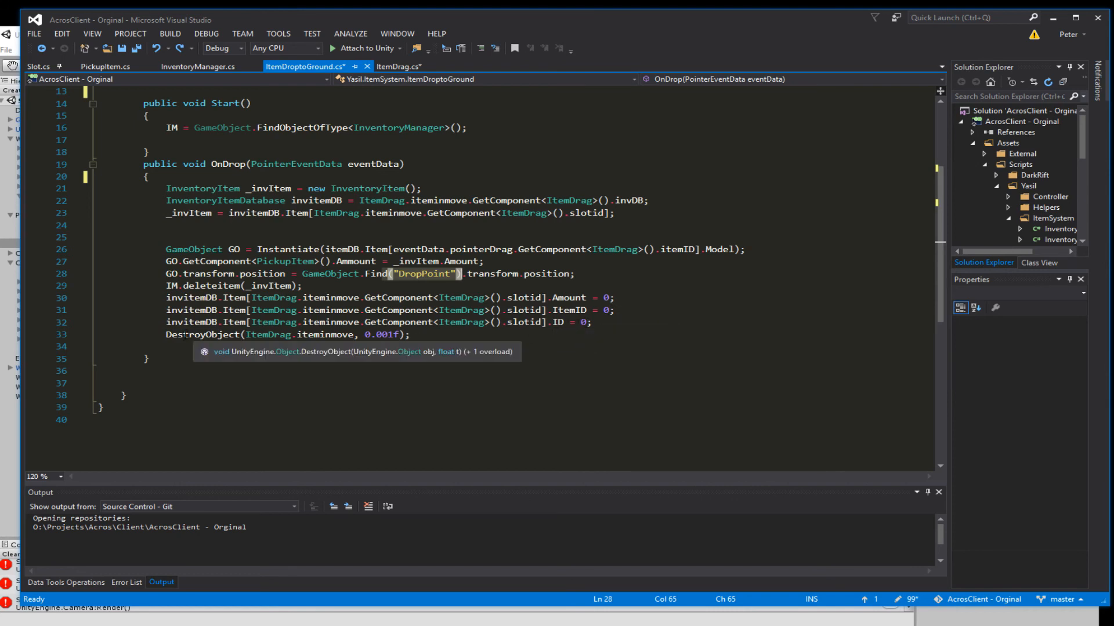